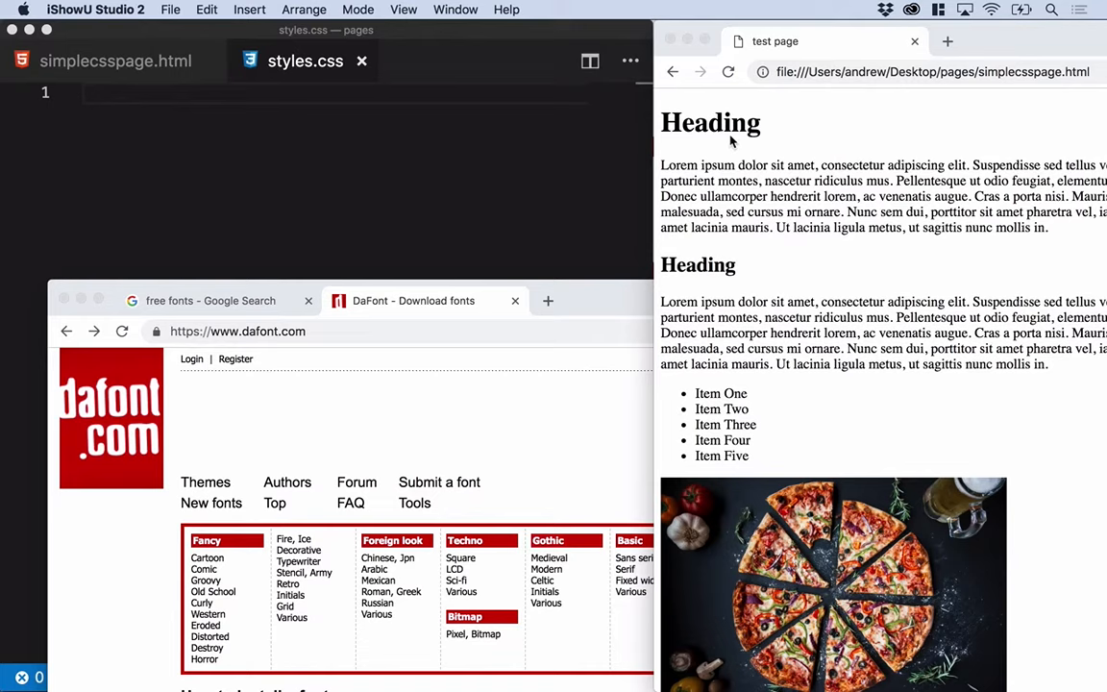
mouse_move(723, 280)
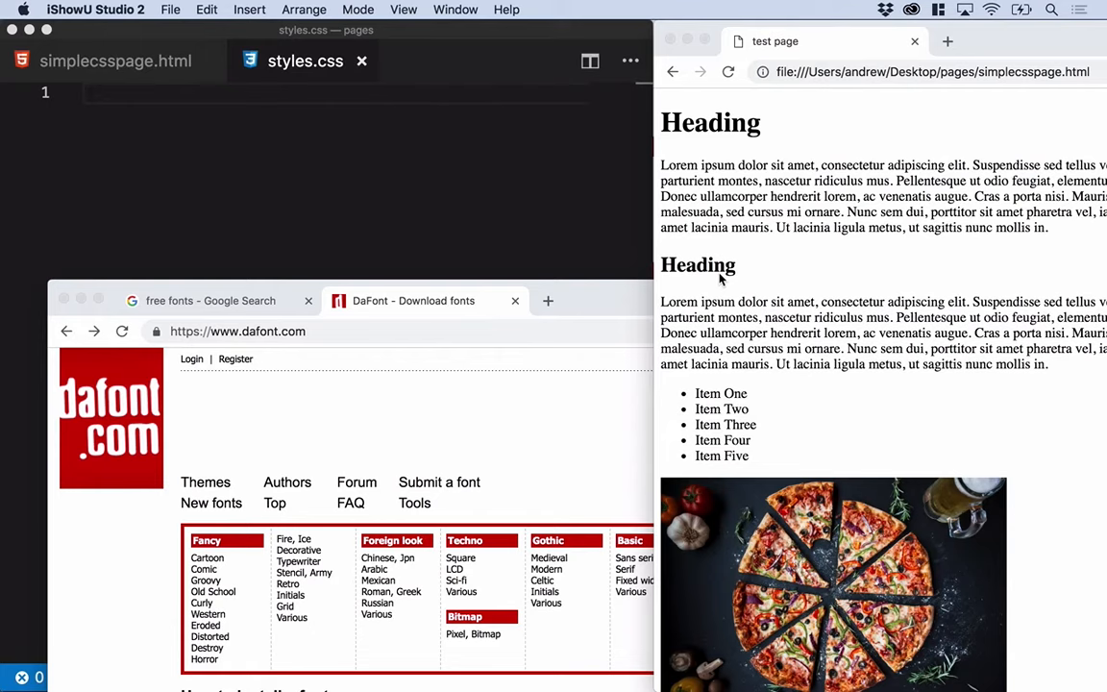
From the Google 'free fonts' results, browse the 1001 Free Fonts listings.
left_click(624, 116)
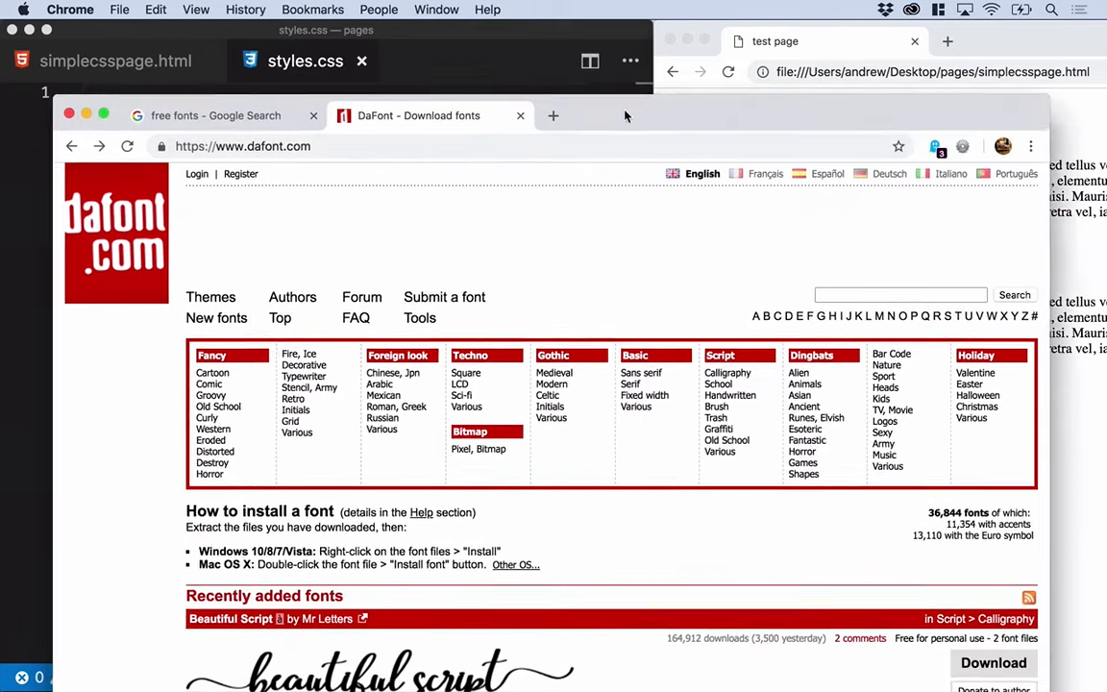
left_click(215, 115)
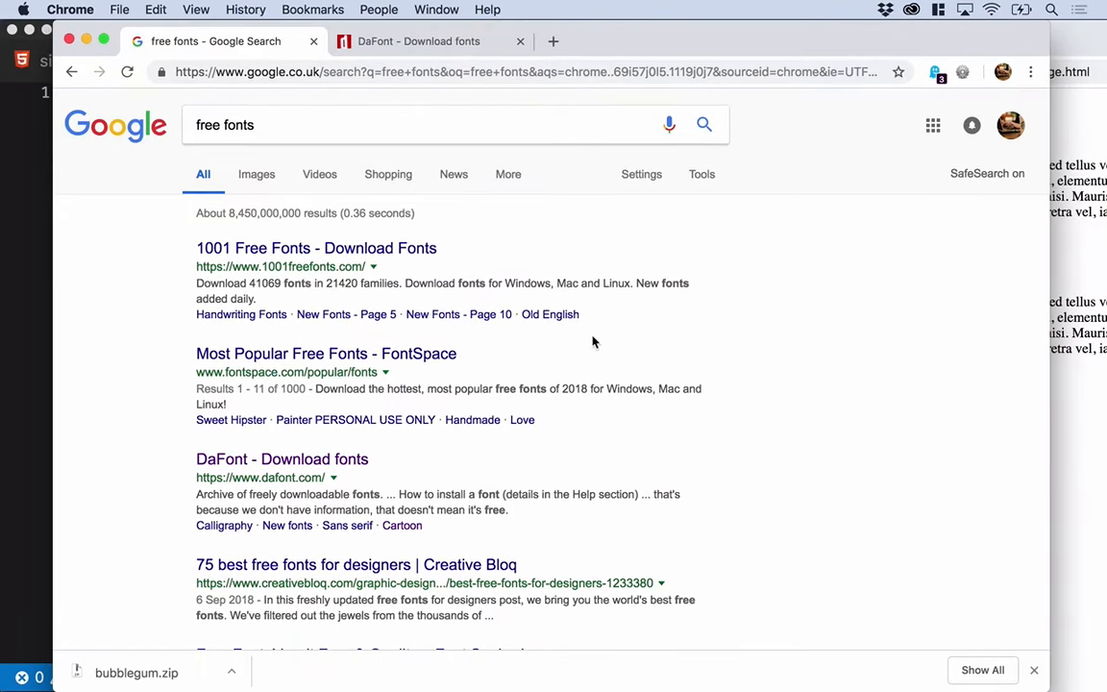
mouse_move(326, 354)
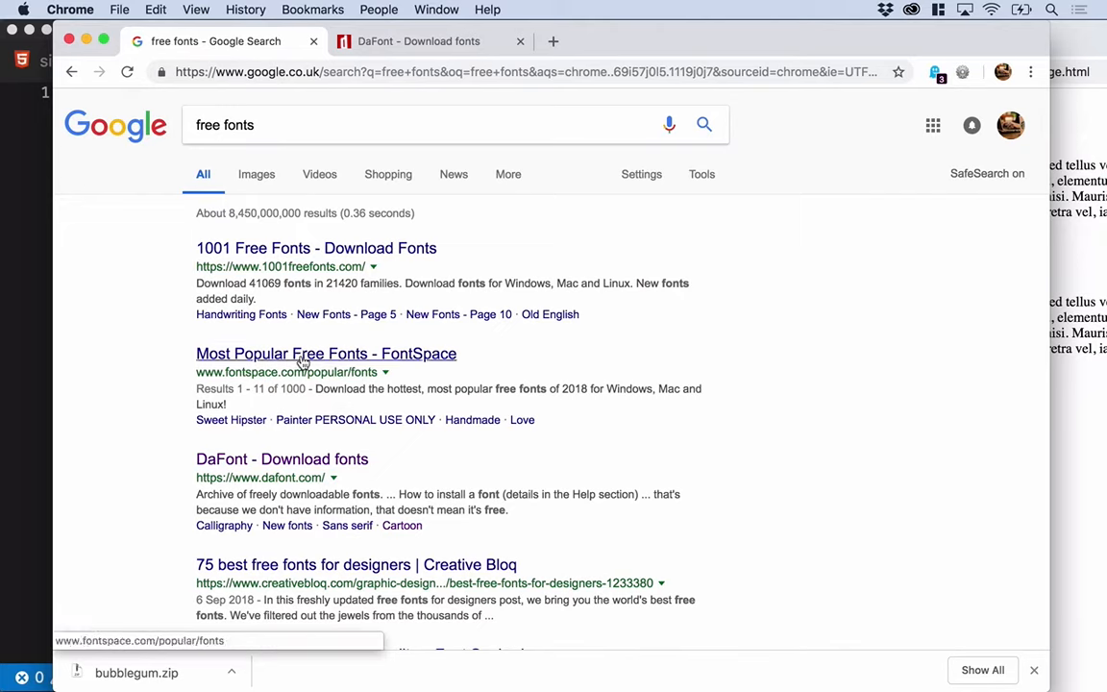
mouse_move(311, 248)
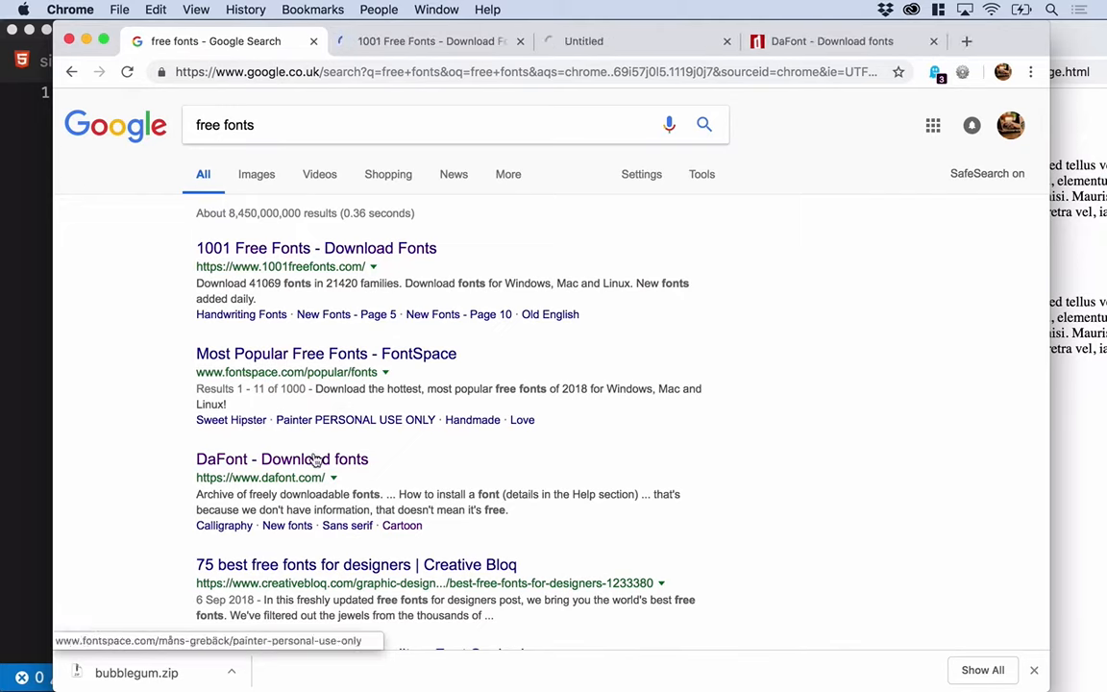
left_click(315, 248)
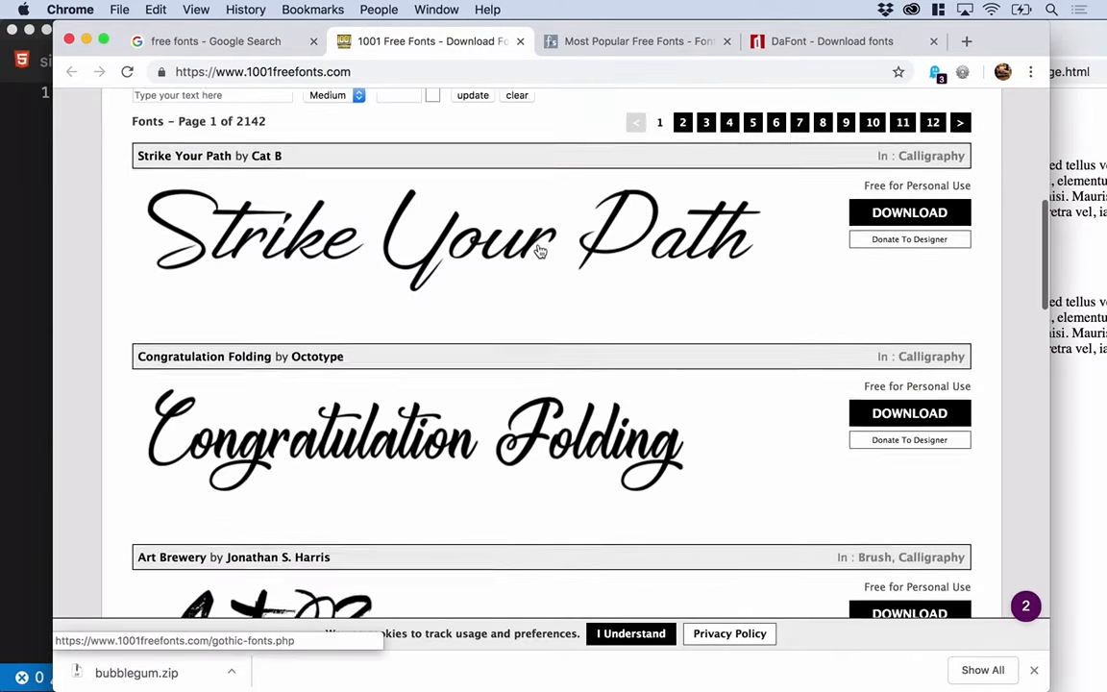
scroll("down", 3)
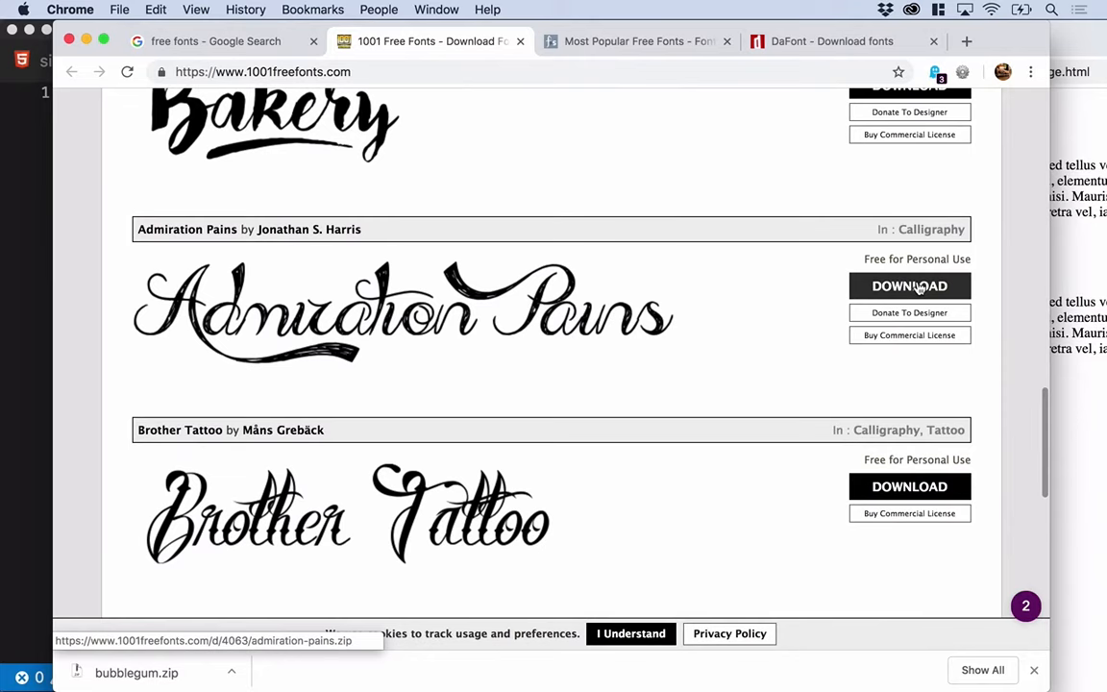
Browse FontSpace's most popular free fonts, then return to the DaFont home page.
left_click(638, 42)
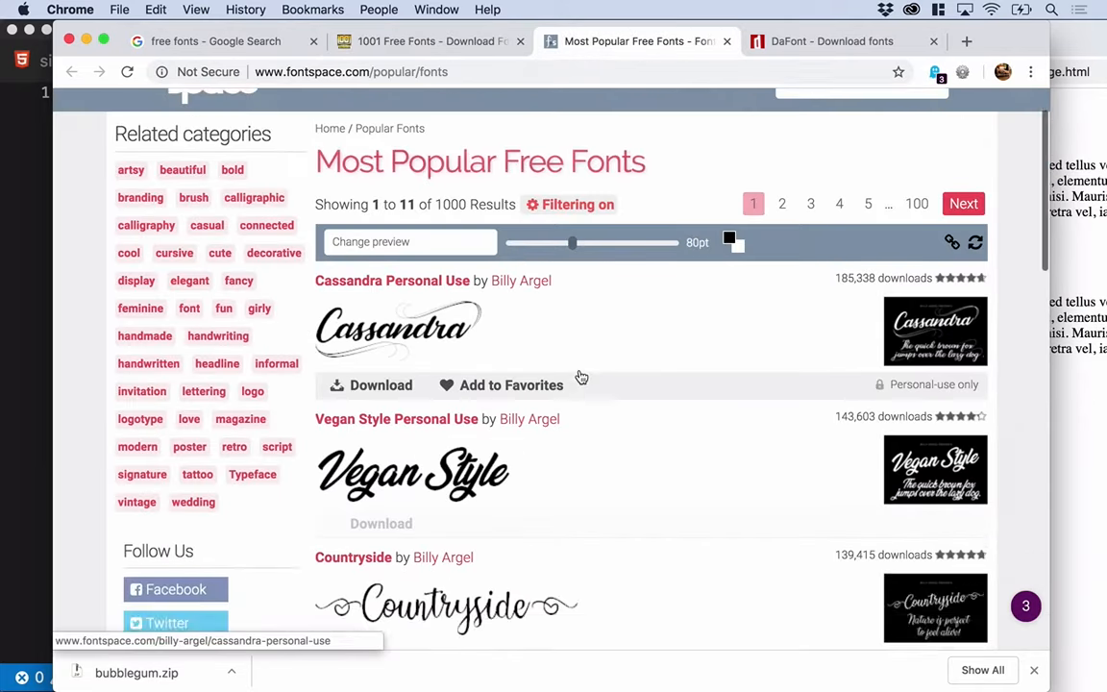
scroll("down", 3)
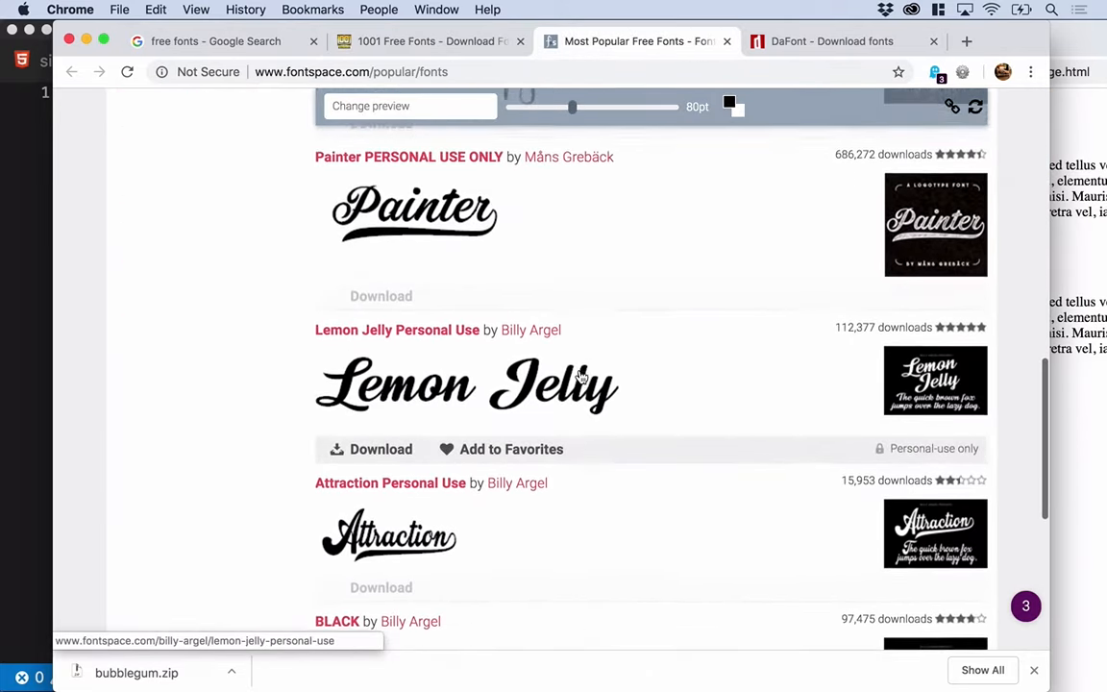
left_click(830, 40)
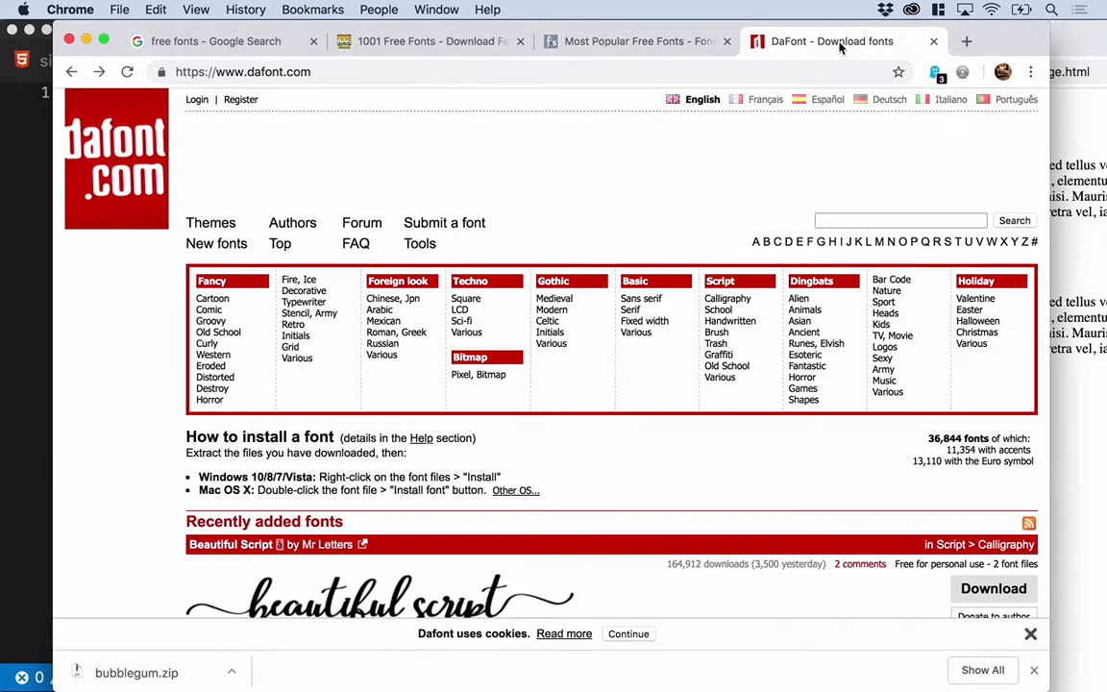
mouse_move(227, 211)
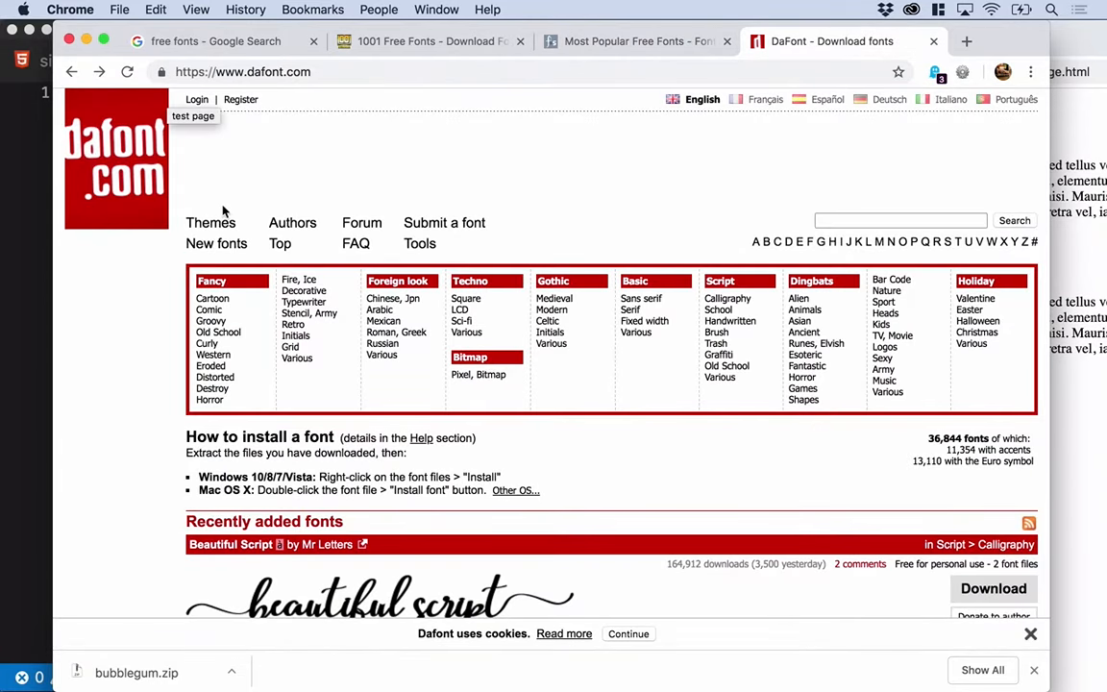
mouse_move(303, 290)
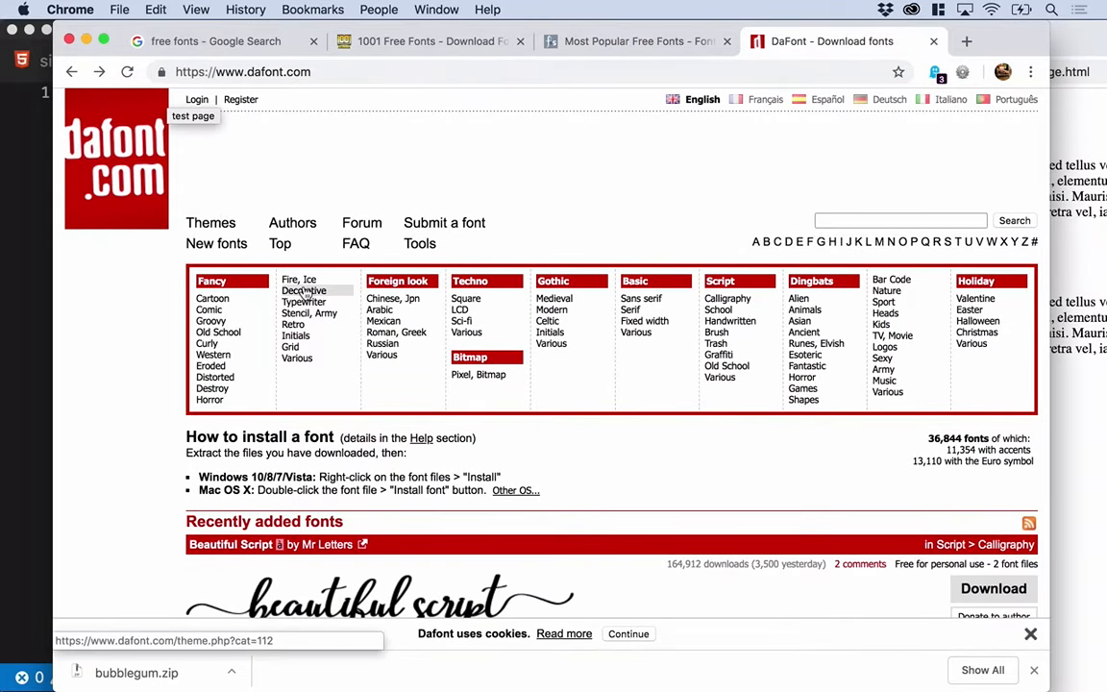
mouse_move(209, 311)
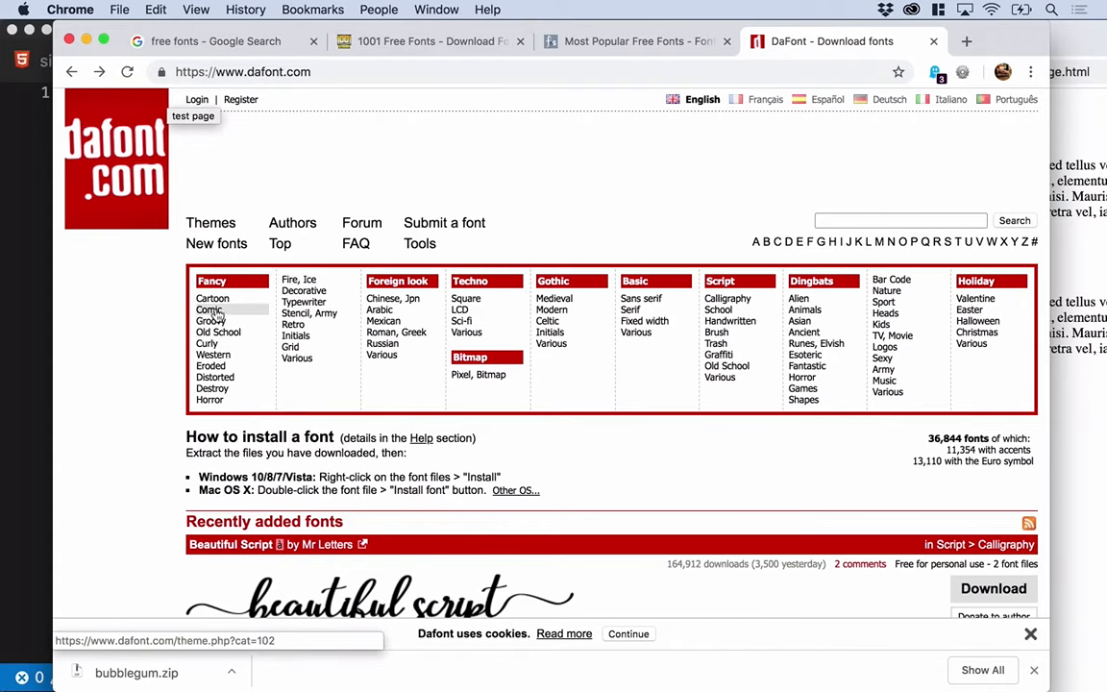
In DaFont's Comic category, download the Badaboom BB font as a zip.
left_click(210, 309)
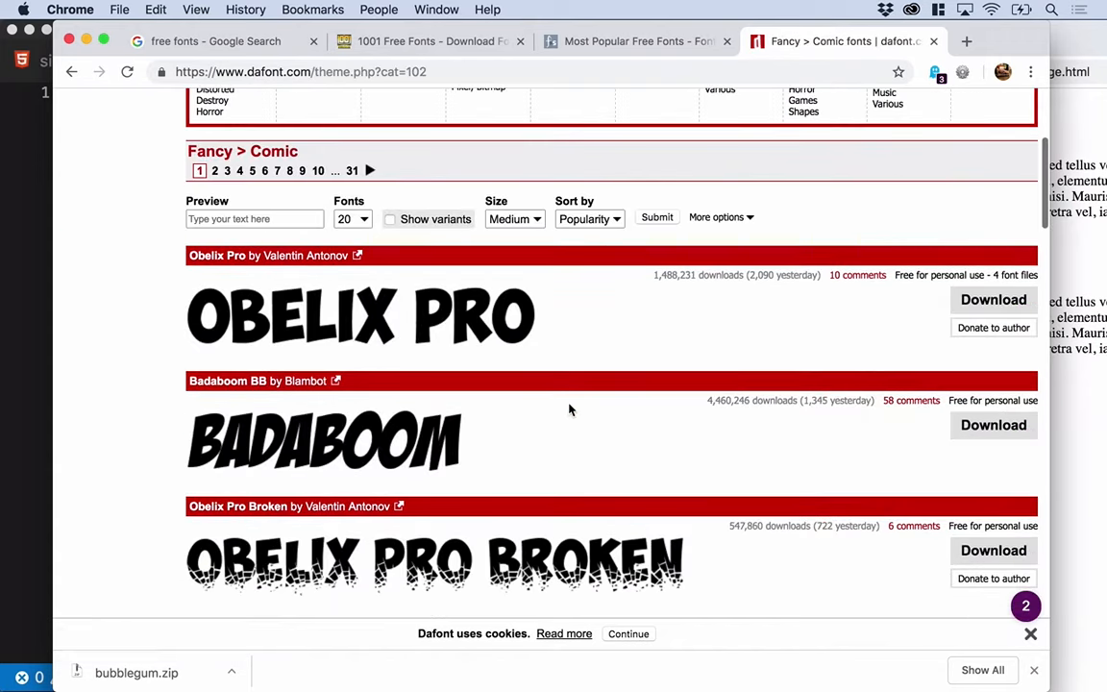
scroll("down", 3)
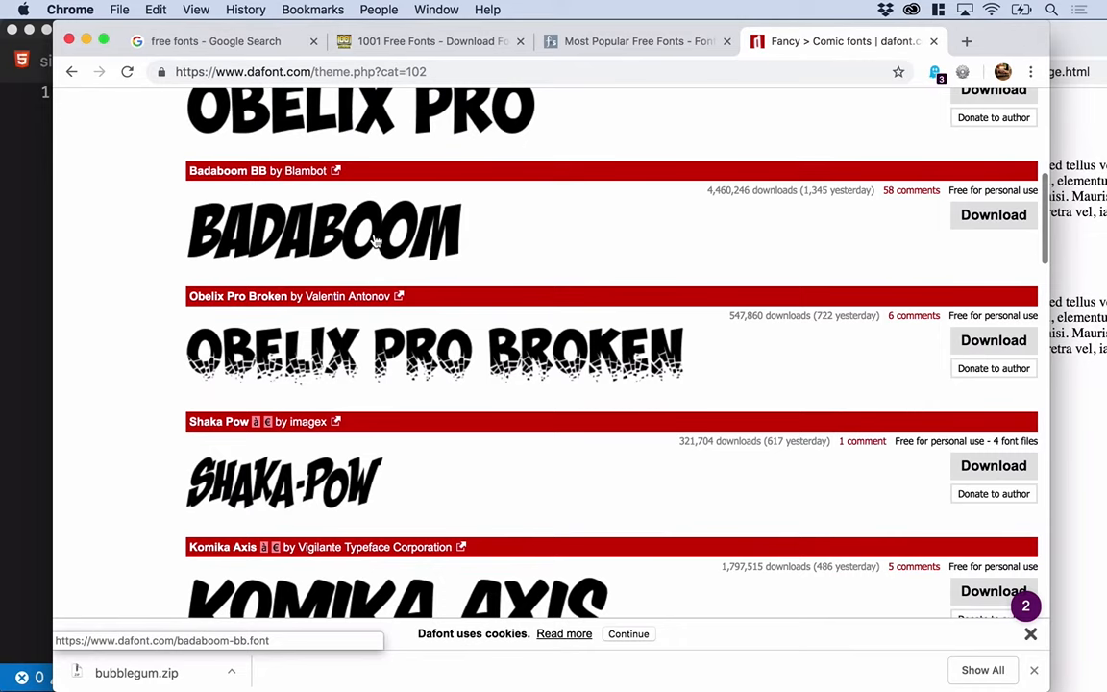
mouse_move(951, 269)
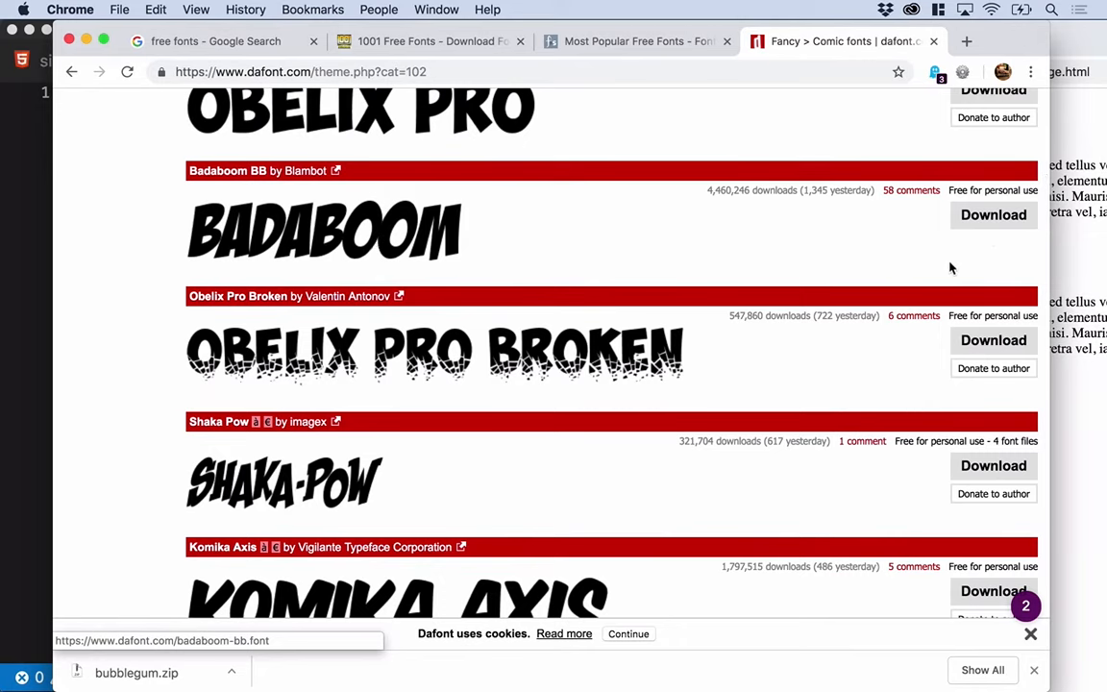
left_click(993, 215)
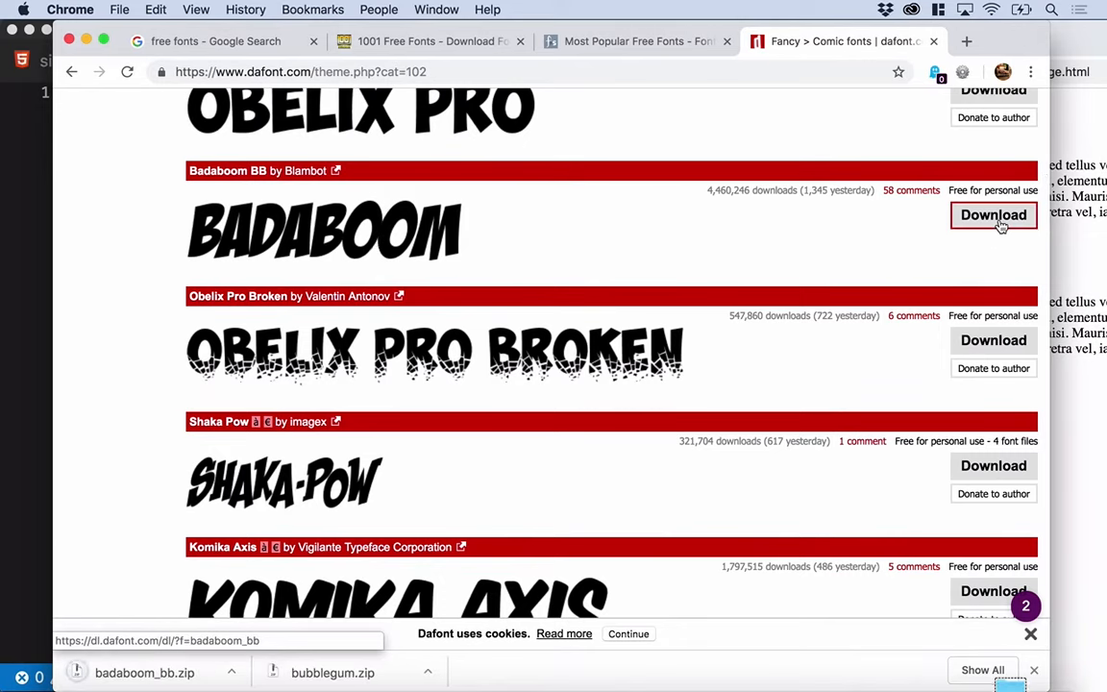
left_click(993, 215)
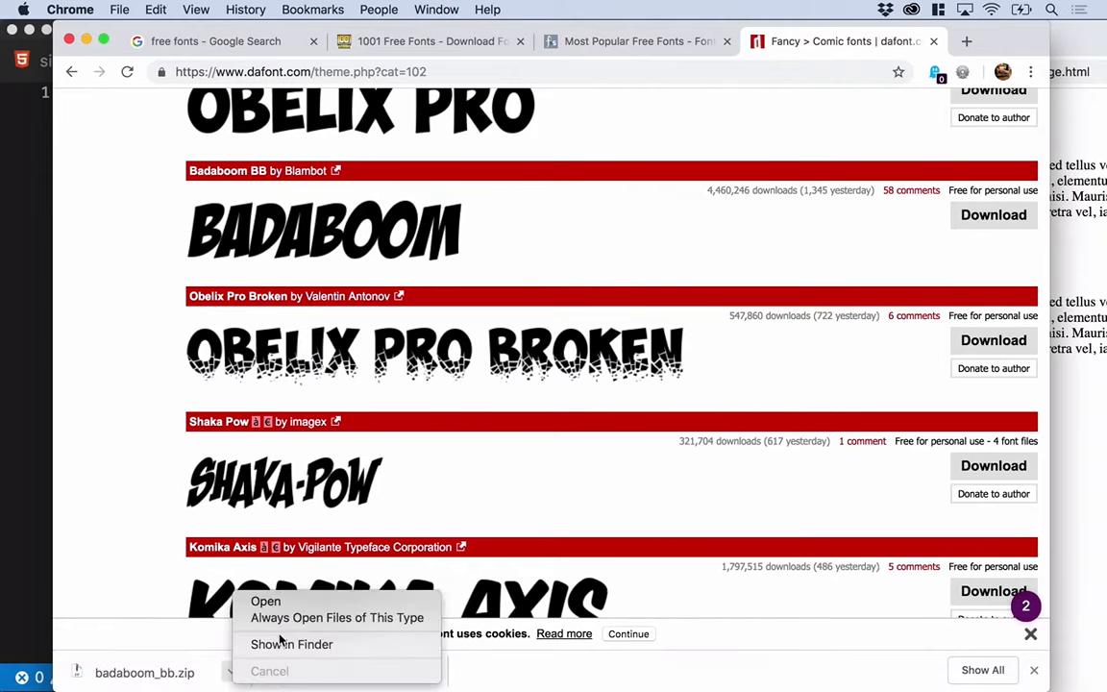
Reveal the download in Finder, expand badaboom_bb and move the .TTF into the pages folder.
left_click(266, 600)
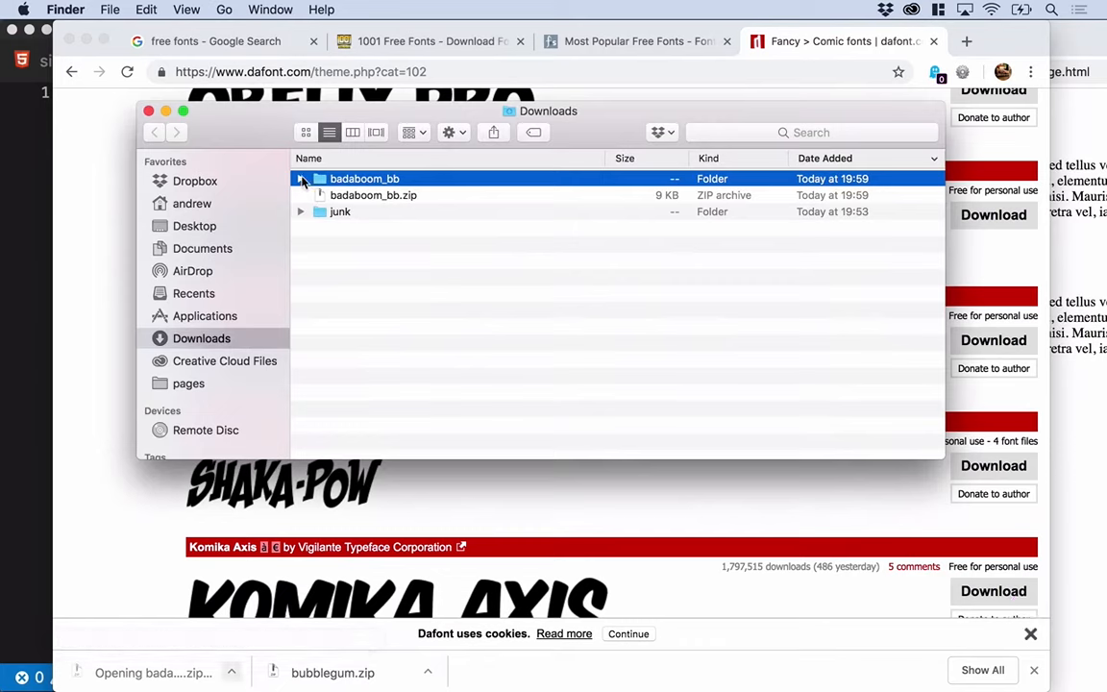
left_click(300, 179)
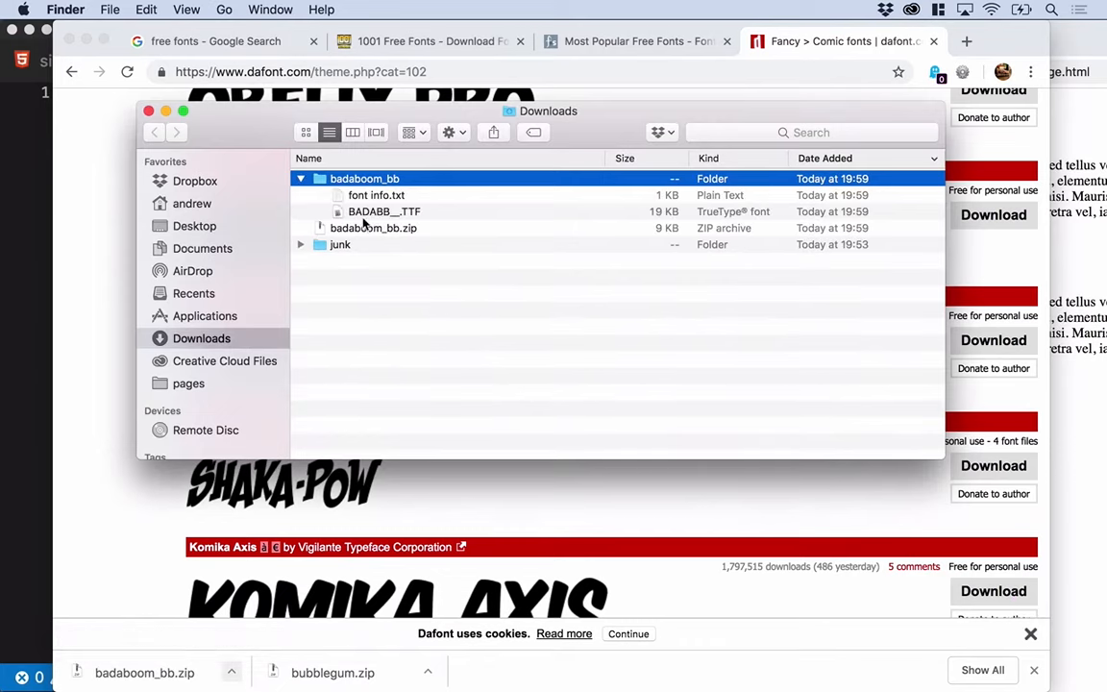
mouse_move(376, 219)
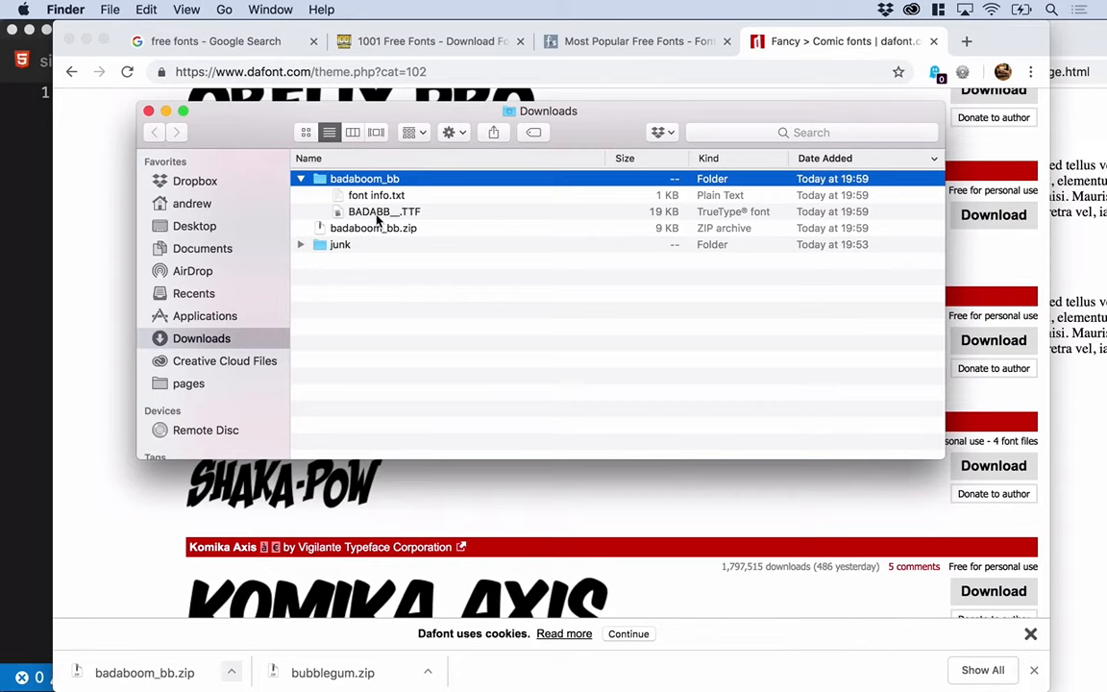
left_click(384, 211)
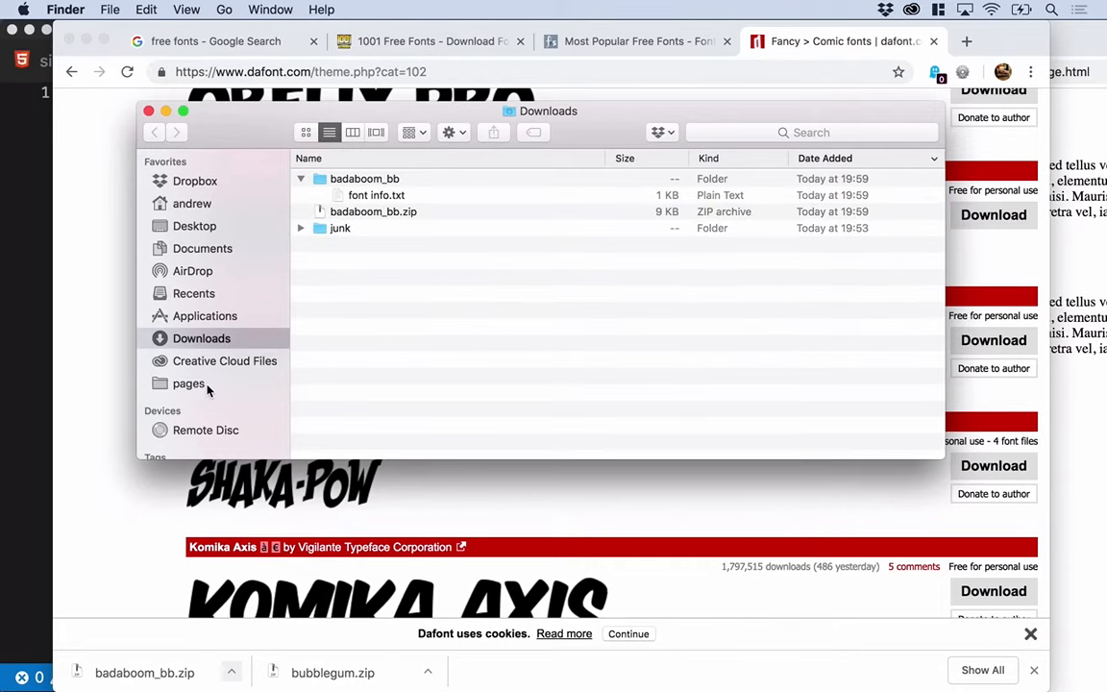
left_click(188, 384)
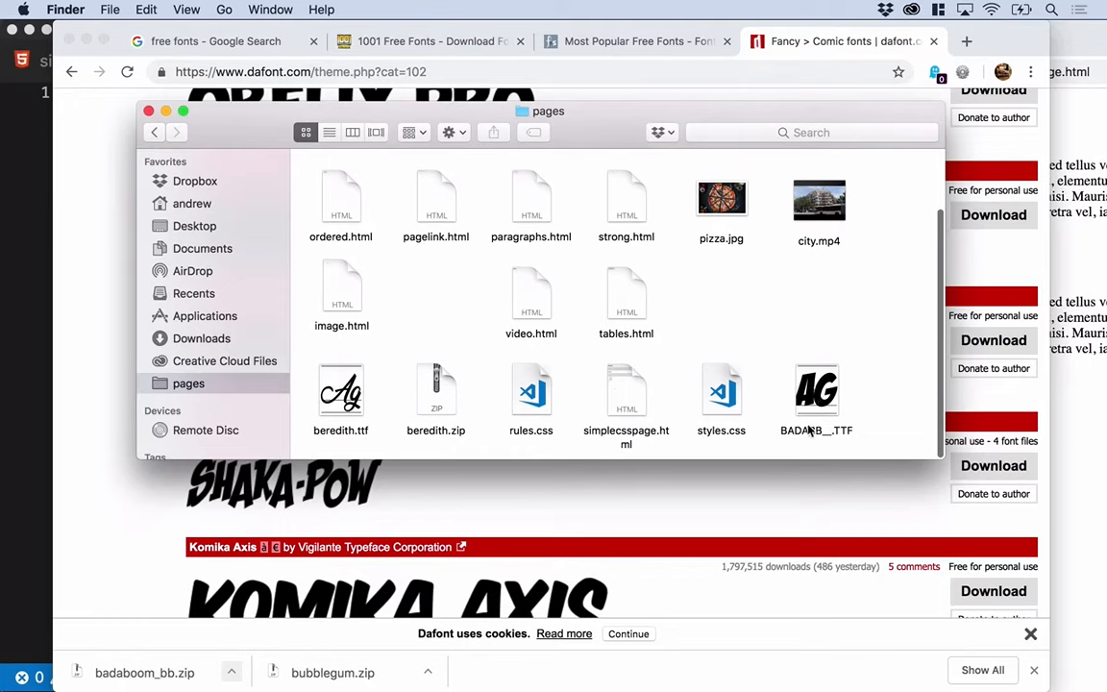
Rename the font file to bad.ttf.
left_click(815, 392)
type("bad.ttf")
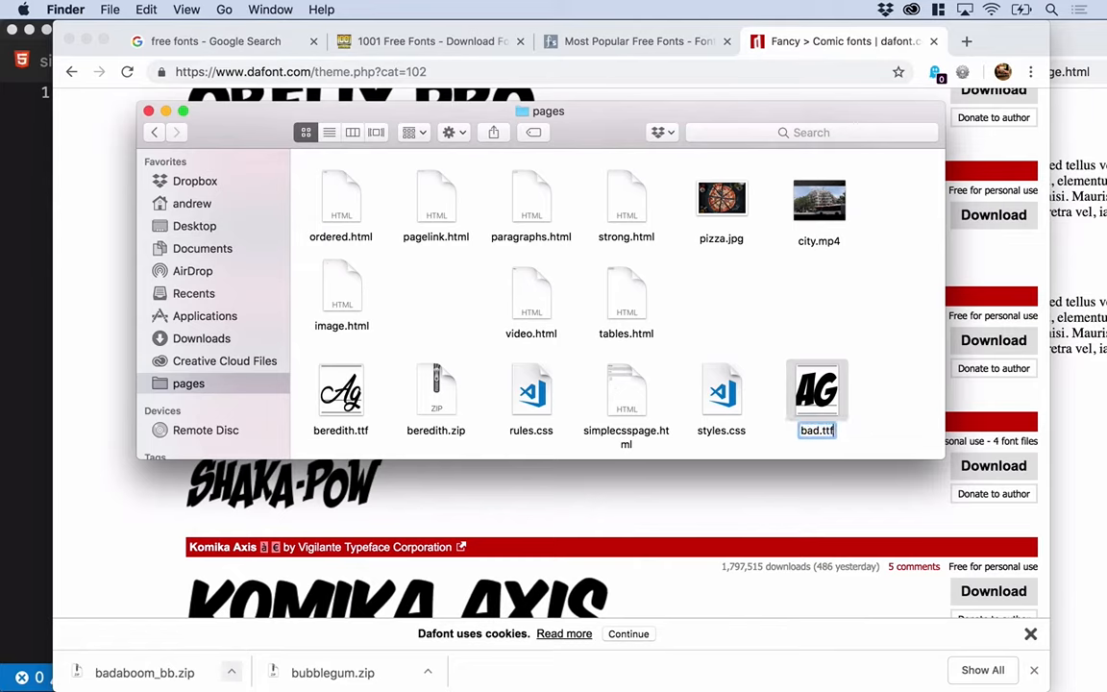
left_click(884, 326)
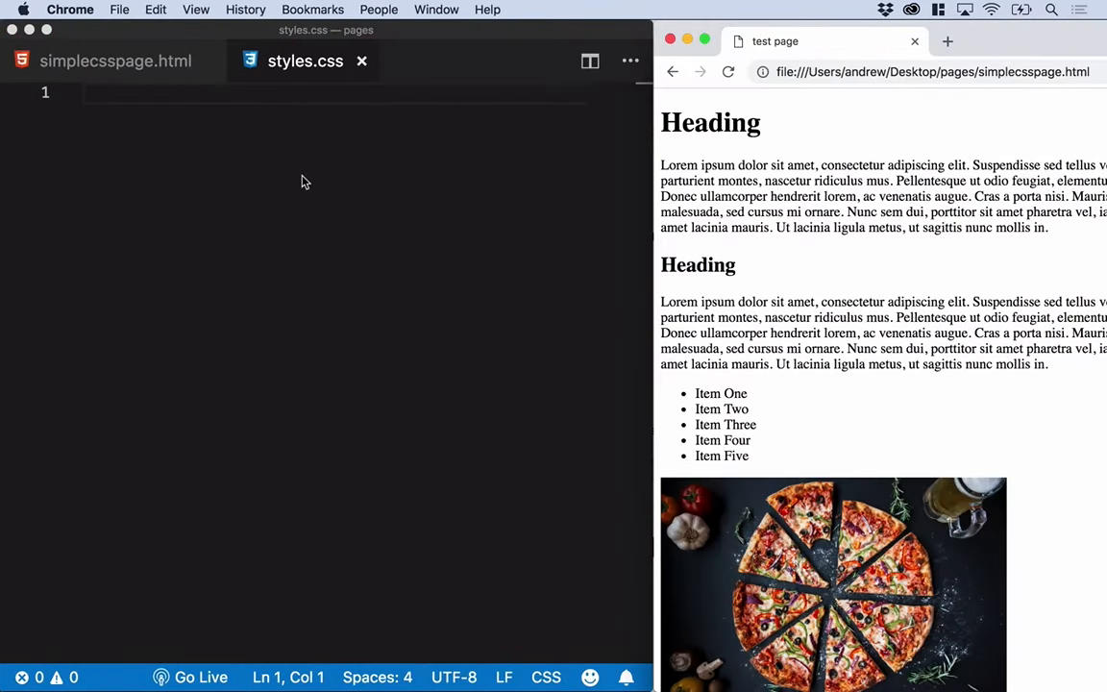
left_click(215, 219)
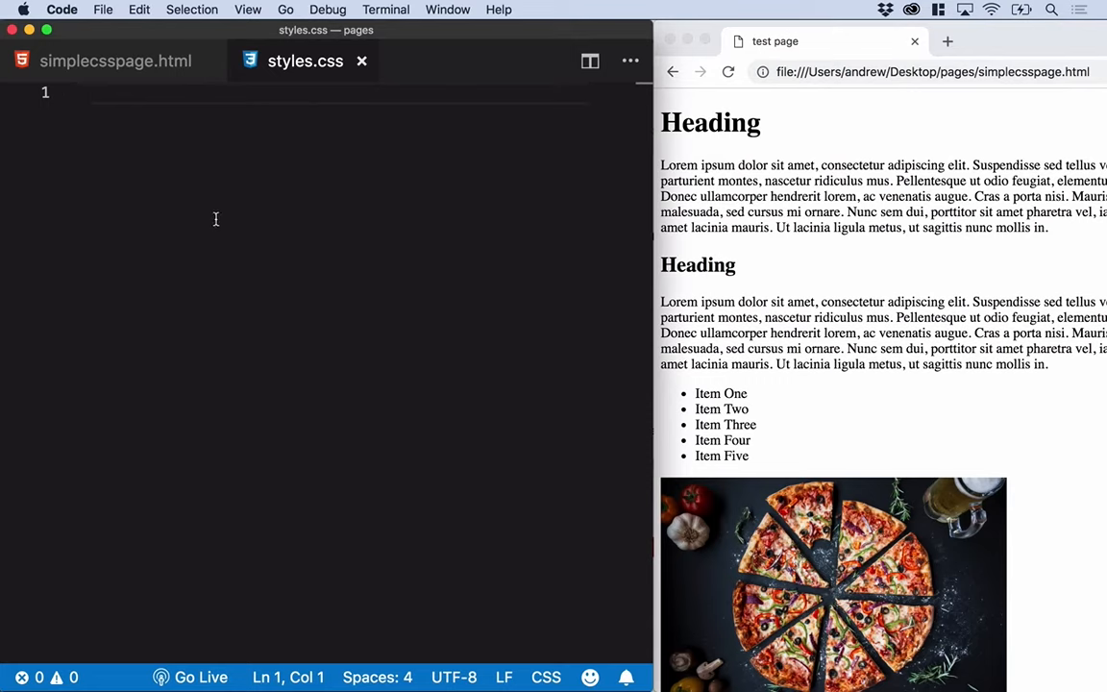
mouse_move(303, 329)
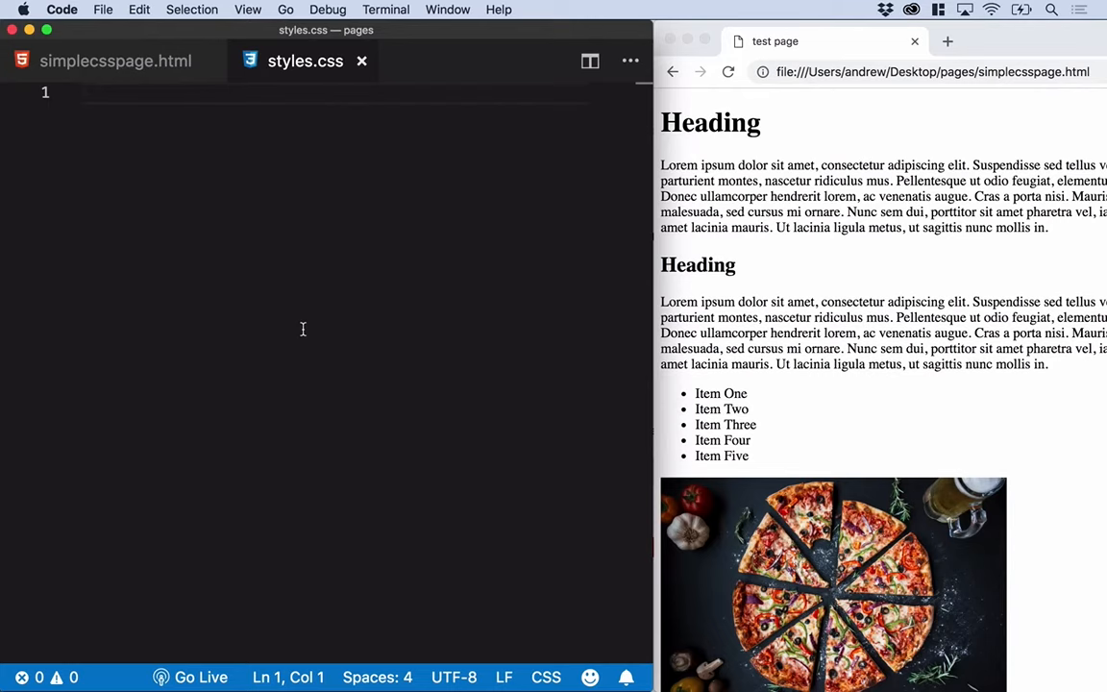
type("@")
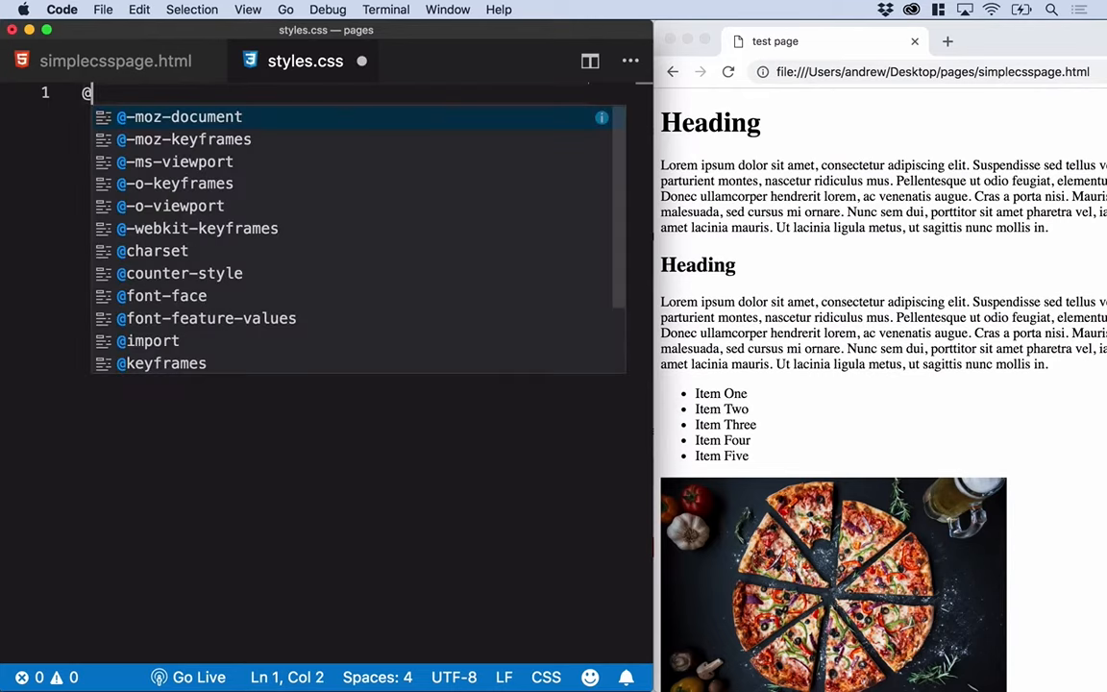
type("font-face{")
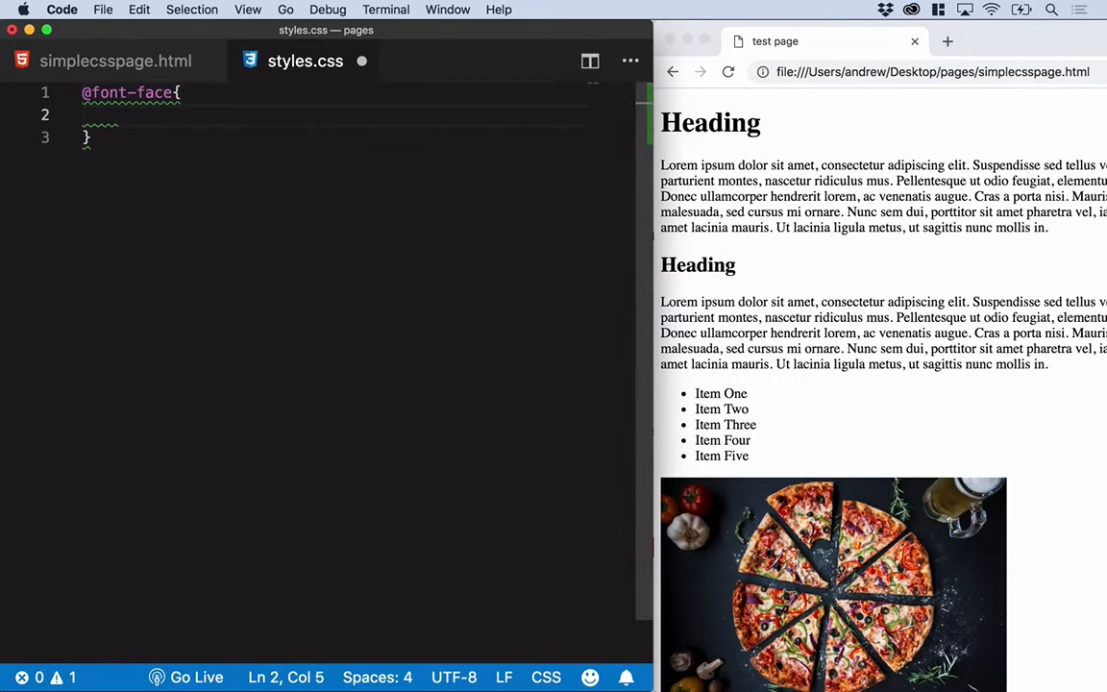
type("fon")
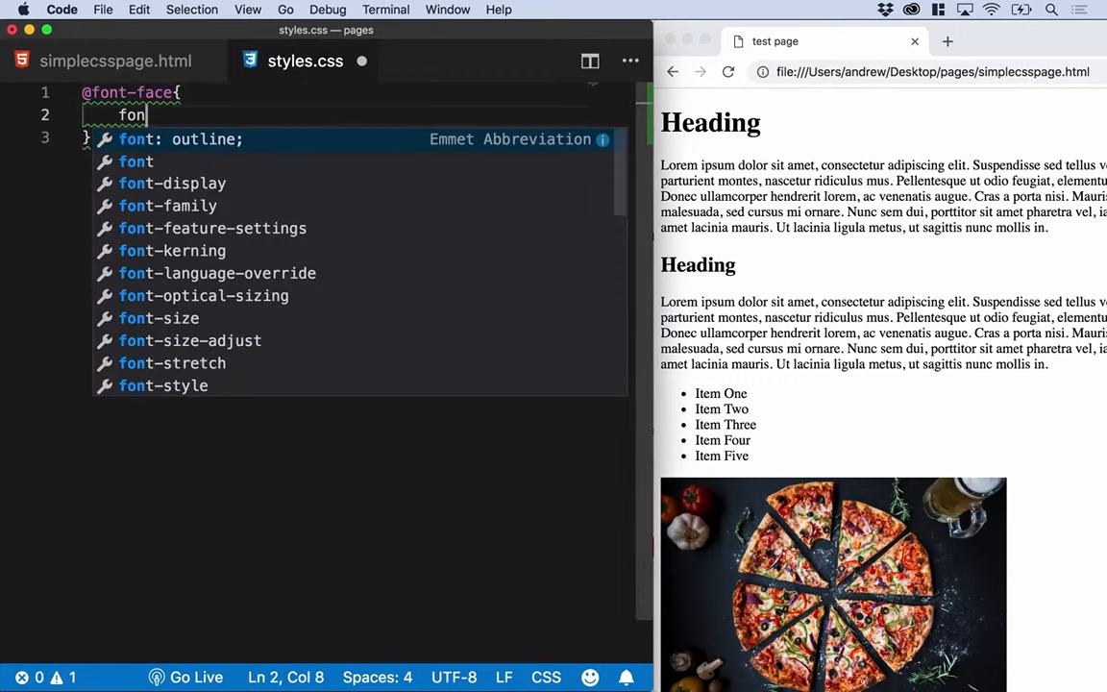
type("t-family:")
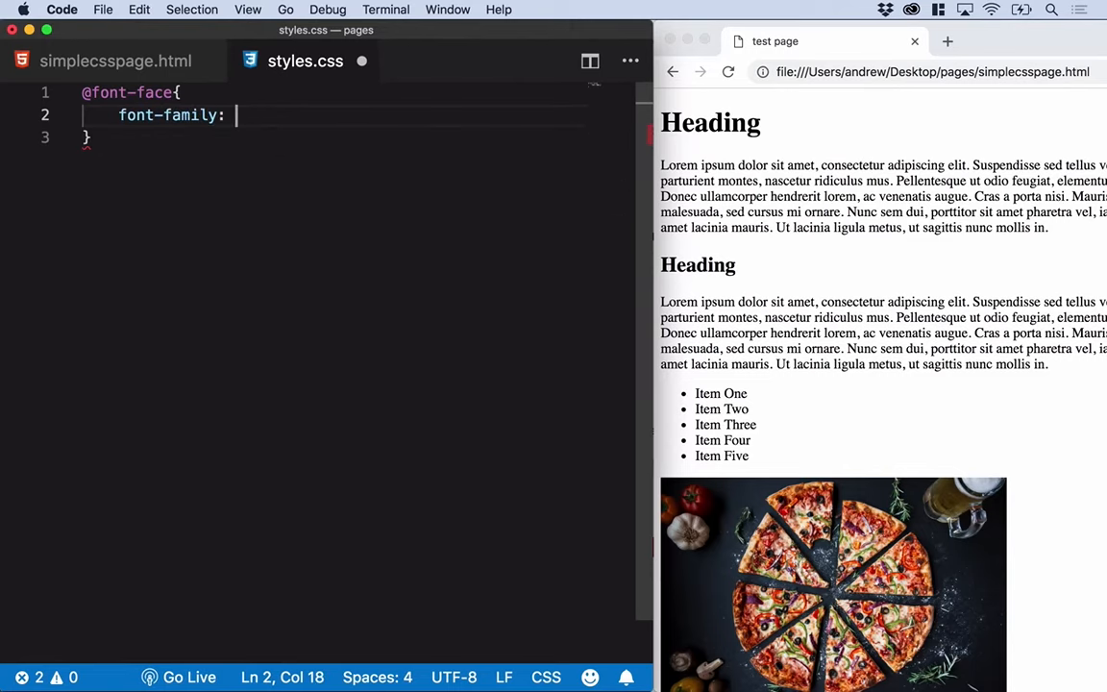
type("myFont;")
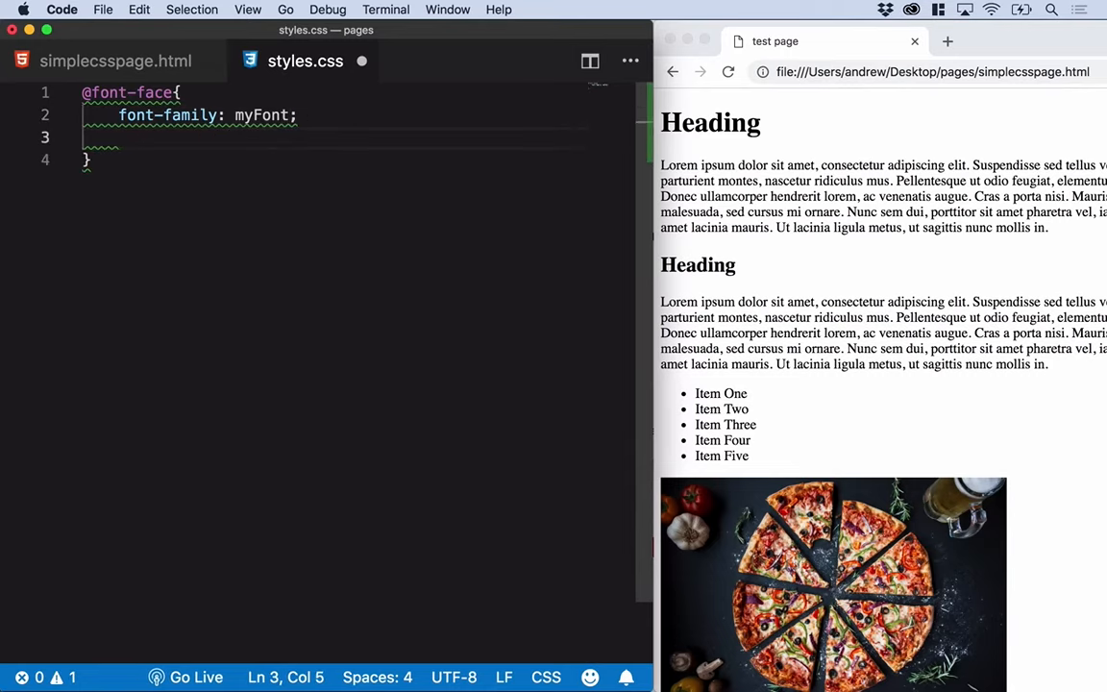
type("sr")
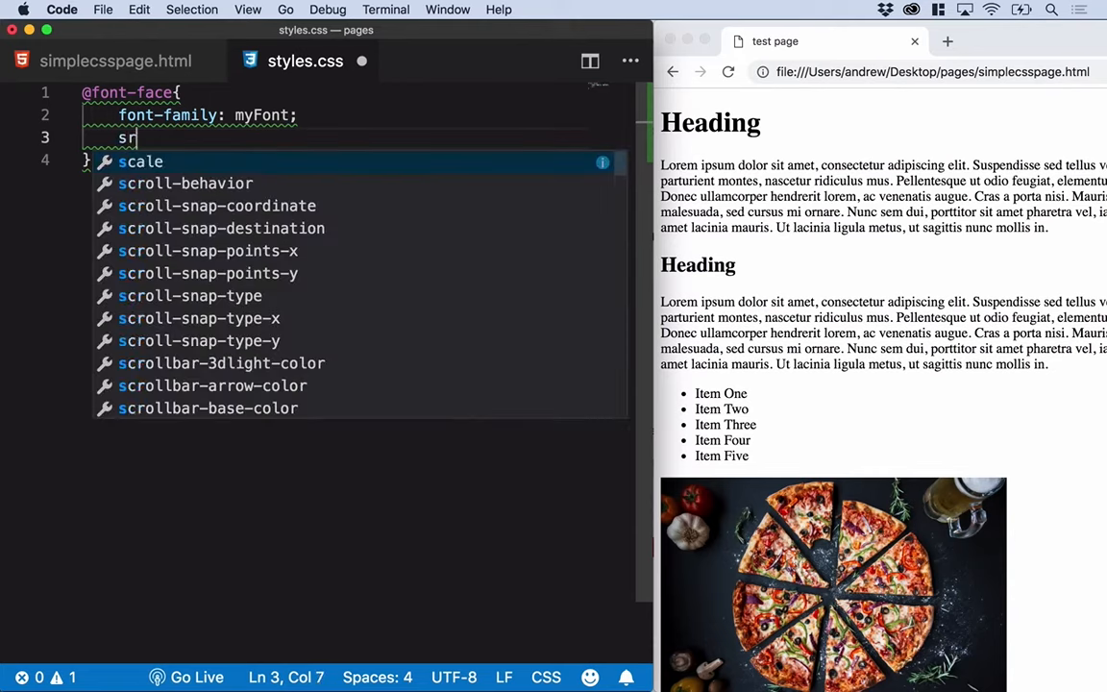
type("c:url(")
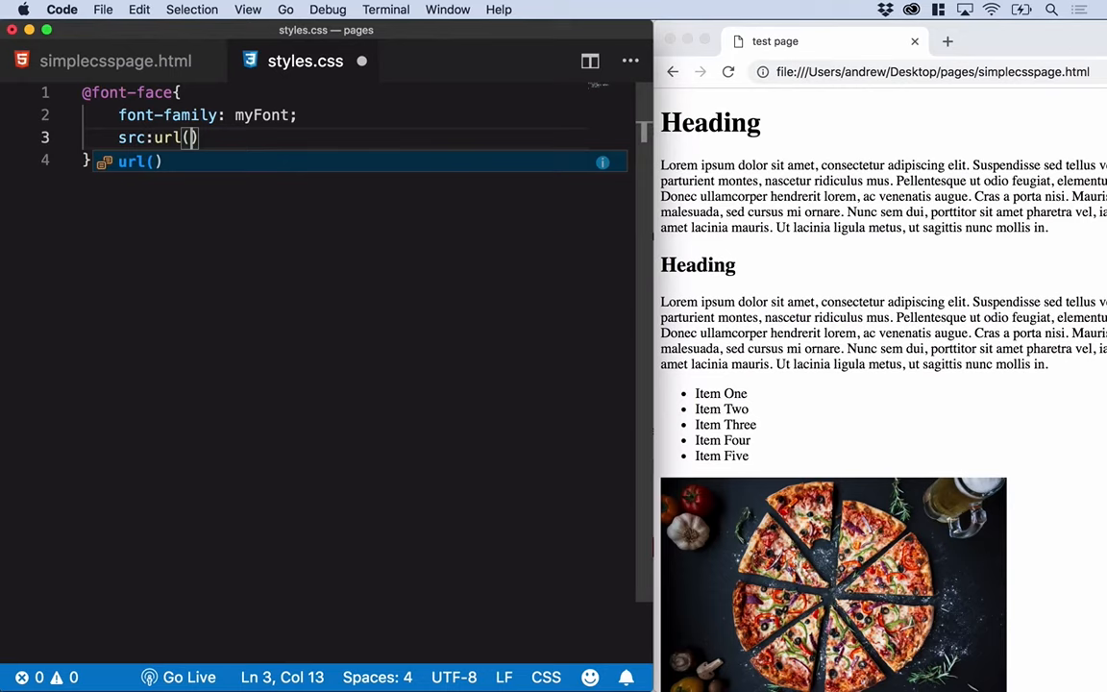
type("b")
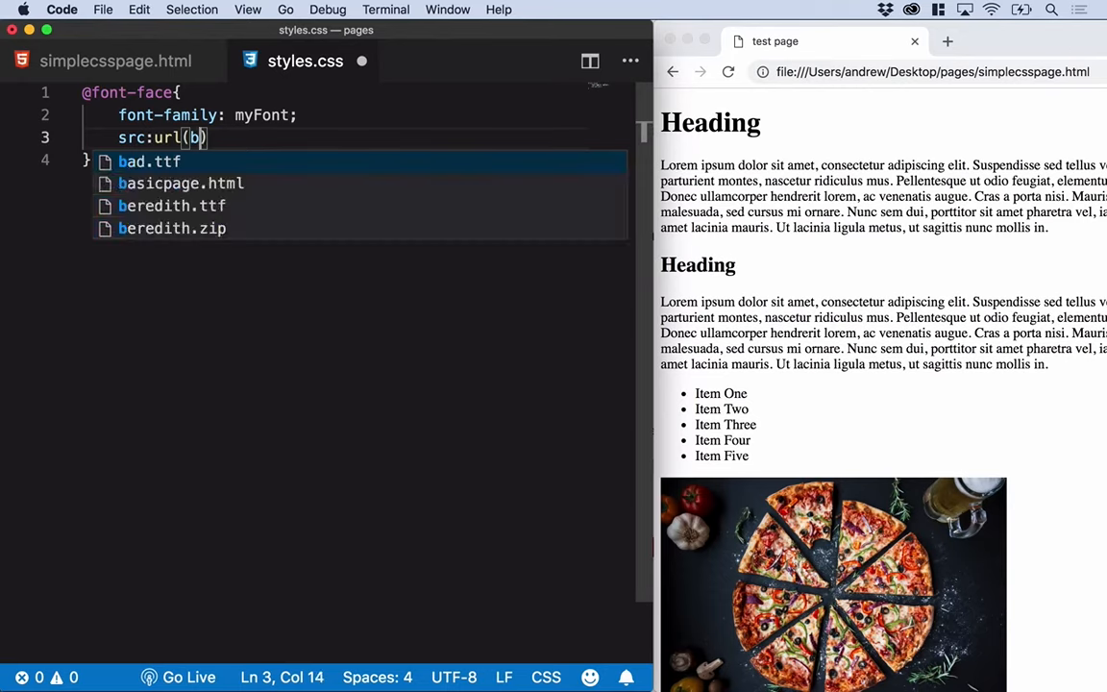
type("ada.ttf")
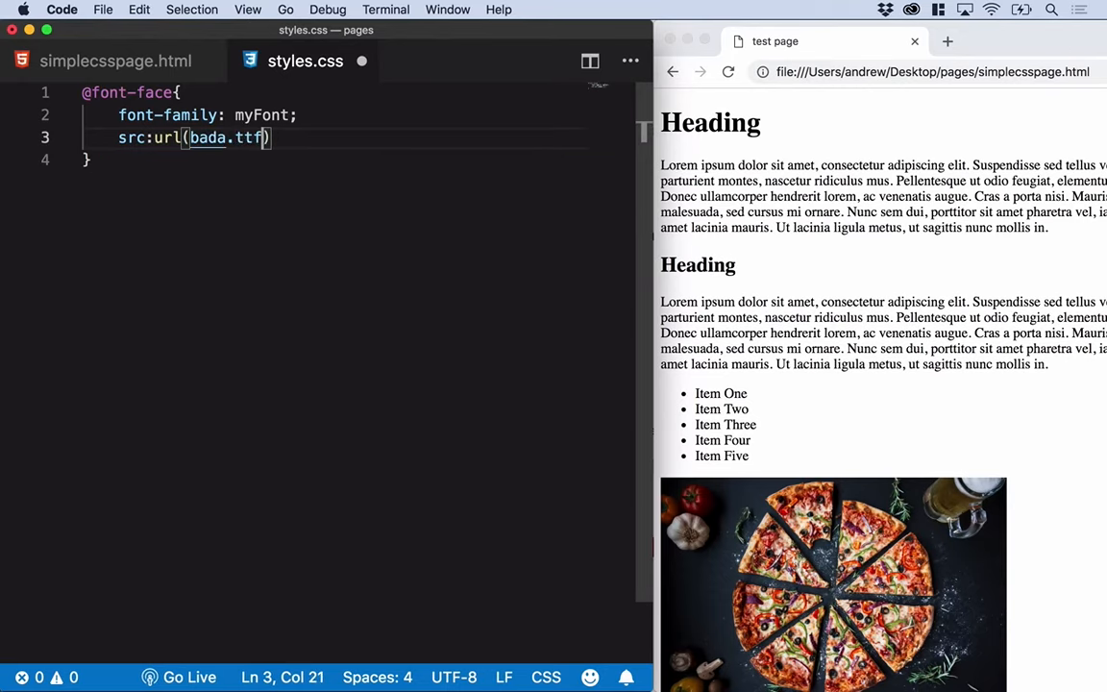
type(";")
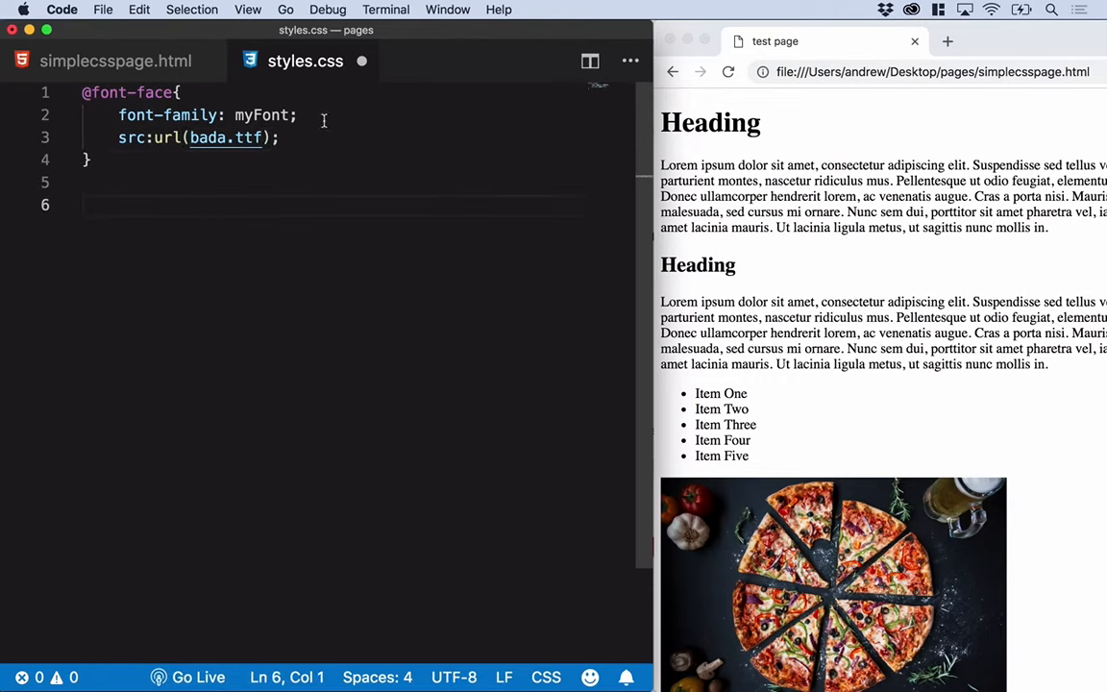
left_click(759, 134)
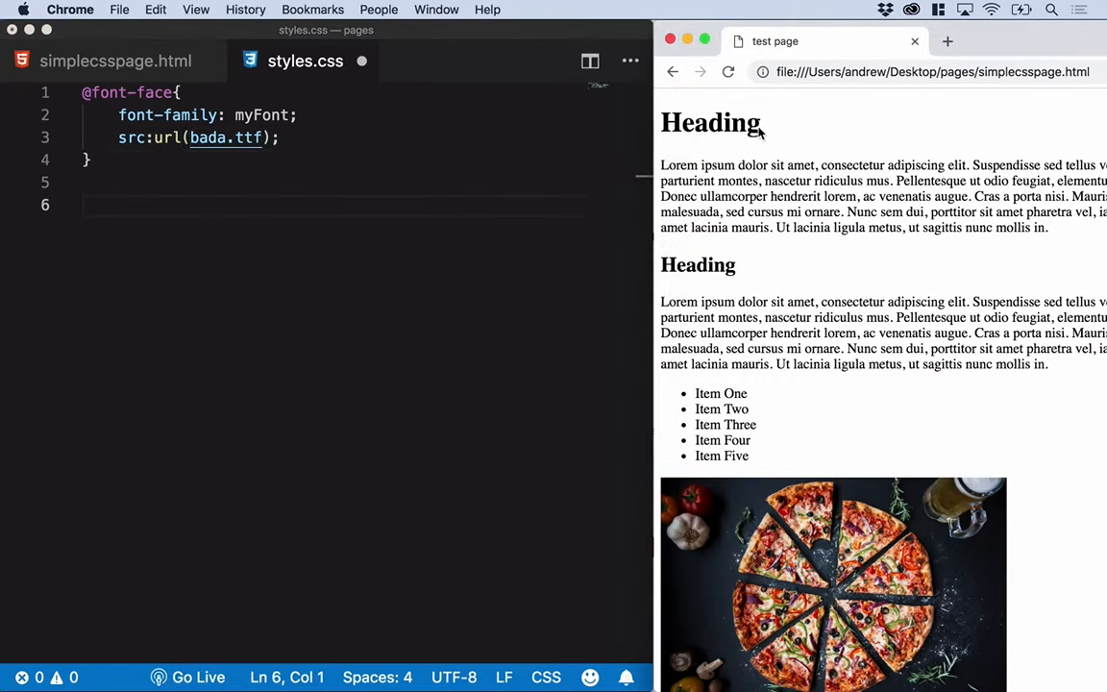
left_click(196, 181)
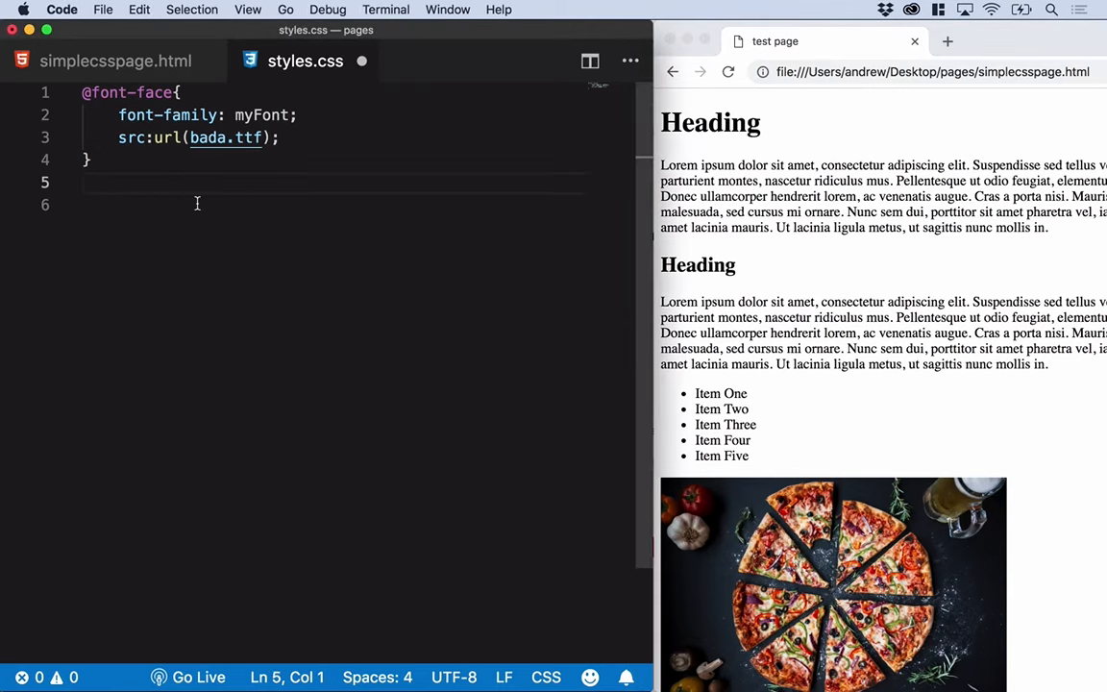
type("h1{}")
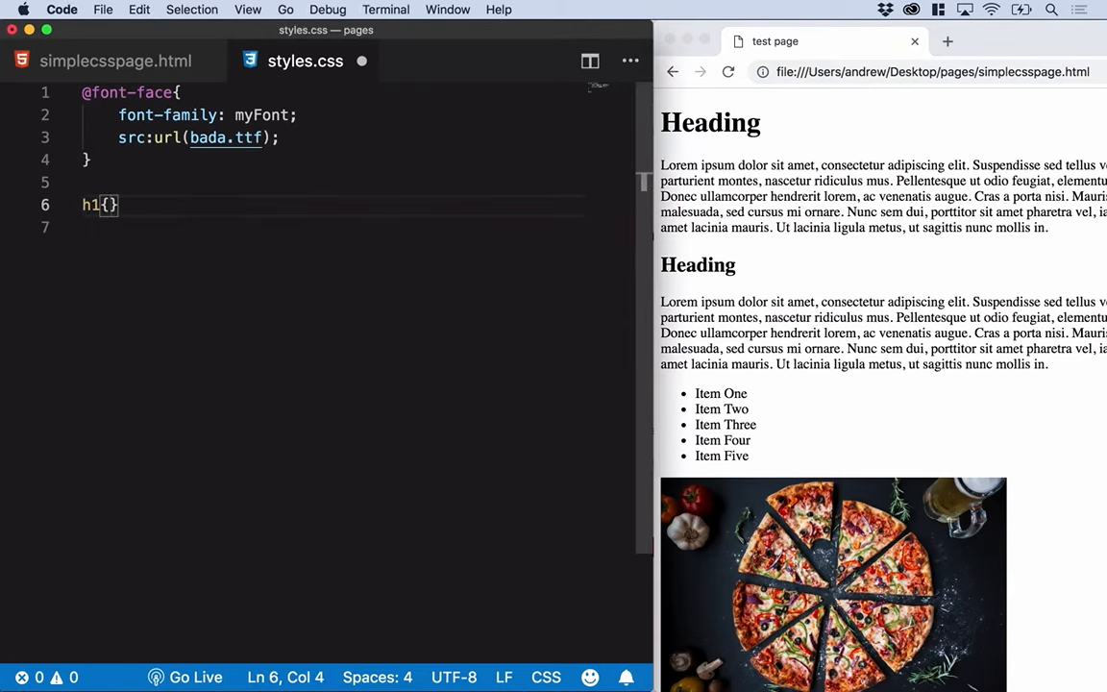
type("font-family:")
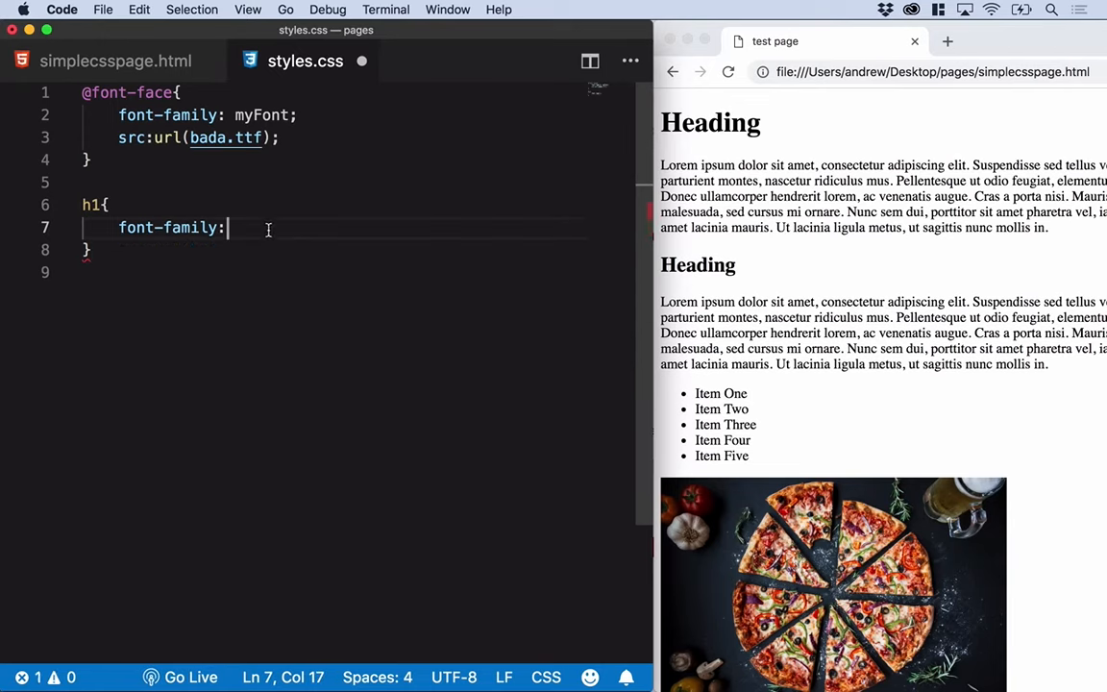
type("myFOnt;")
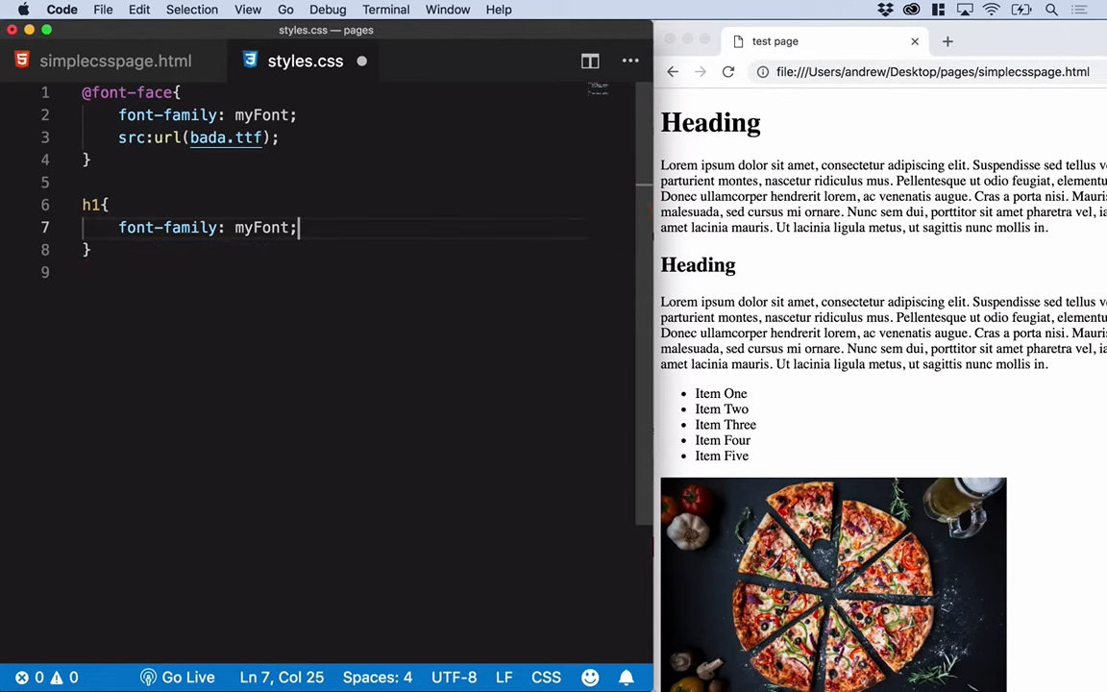
left_click(104, 10)
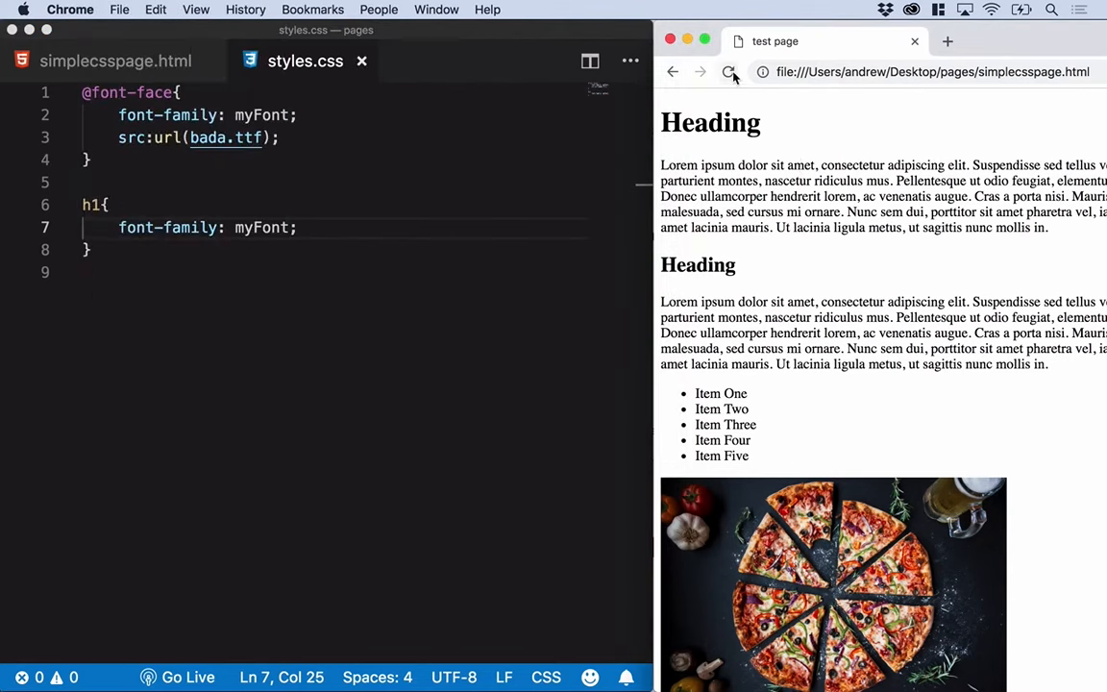
Reload the test page; the headings still render in the default font.
left_click(730, 71)
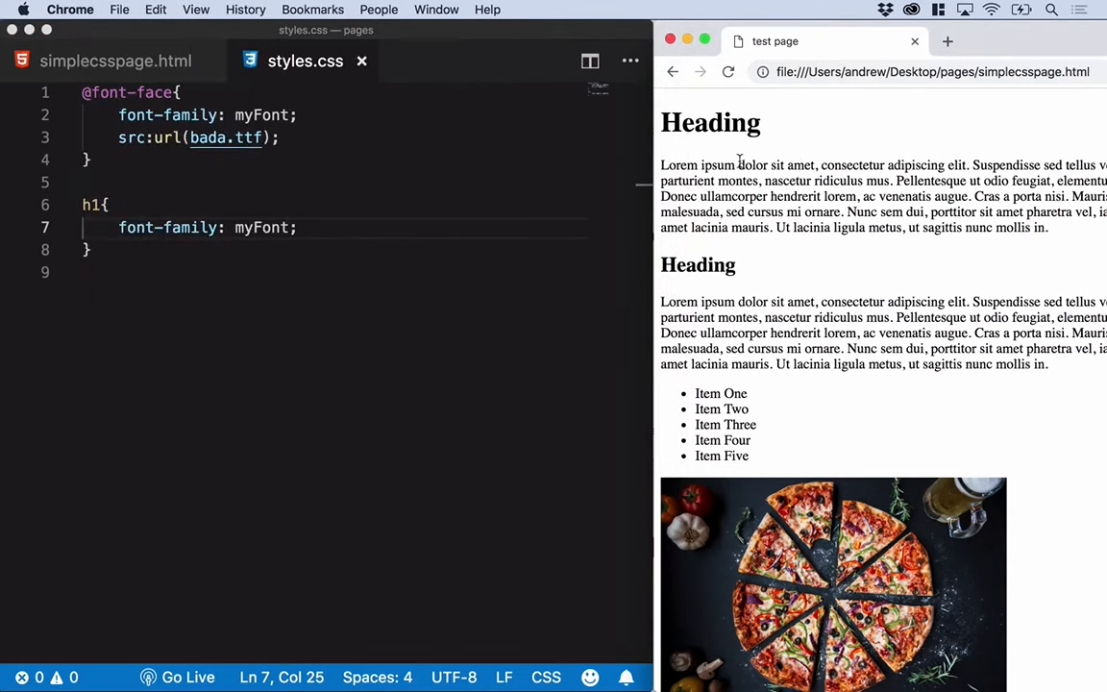
mouse_move(196, 161)
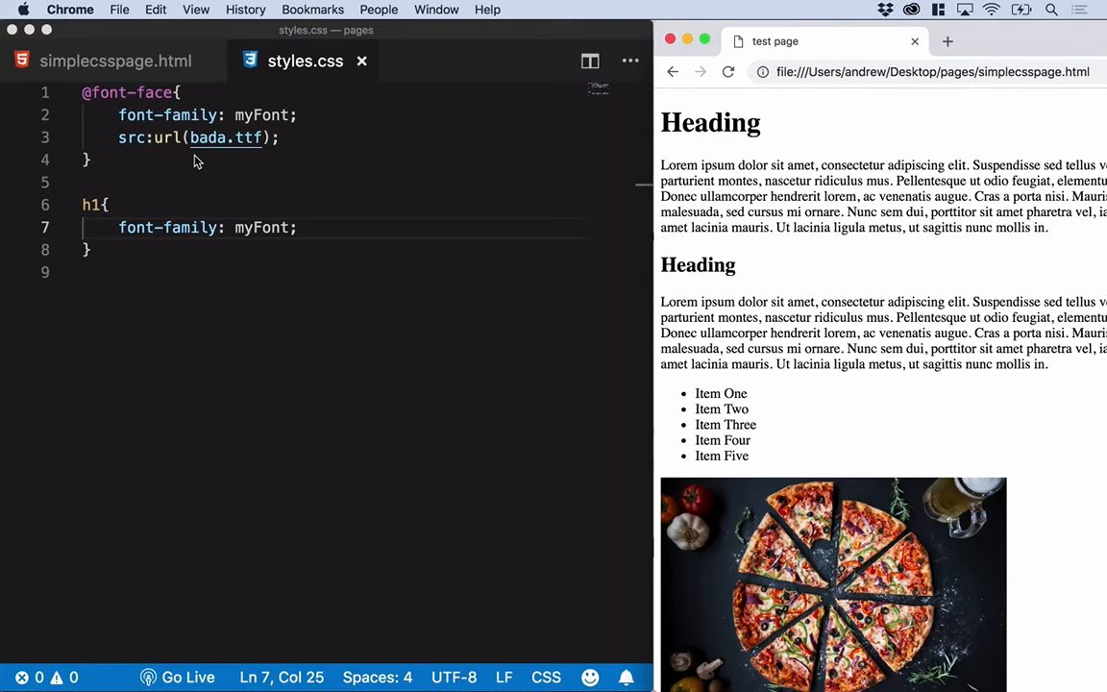
mouse_move(223, 152)
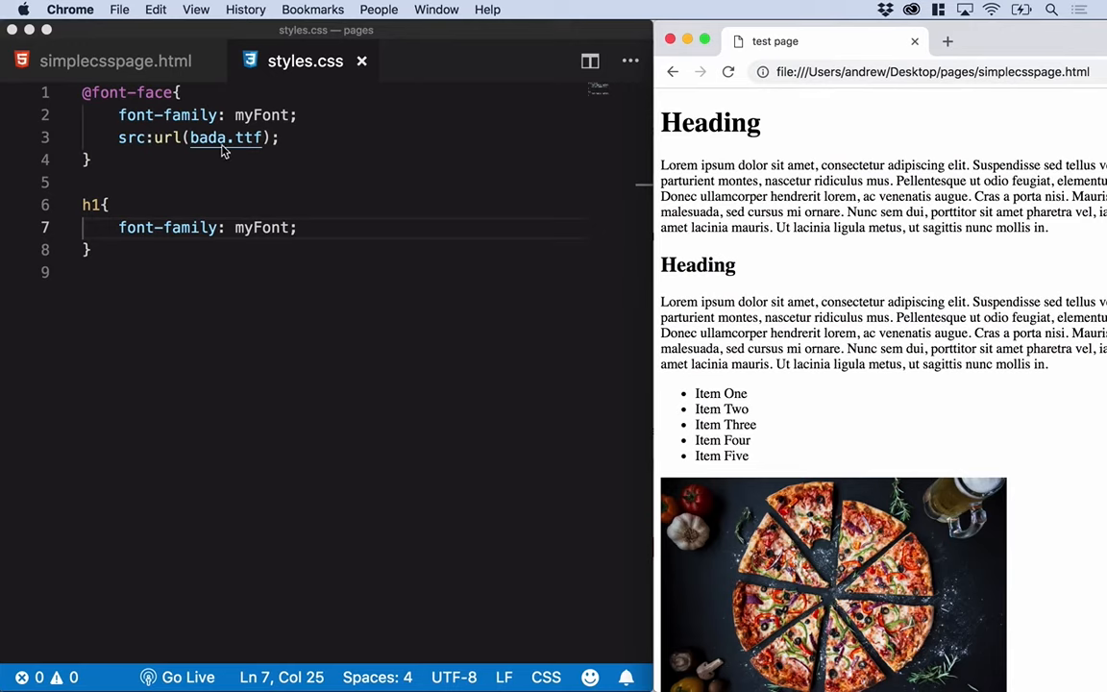
mouse_move(365, 426)
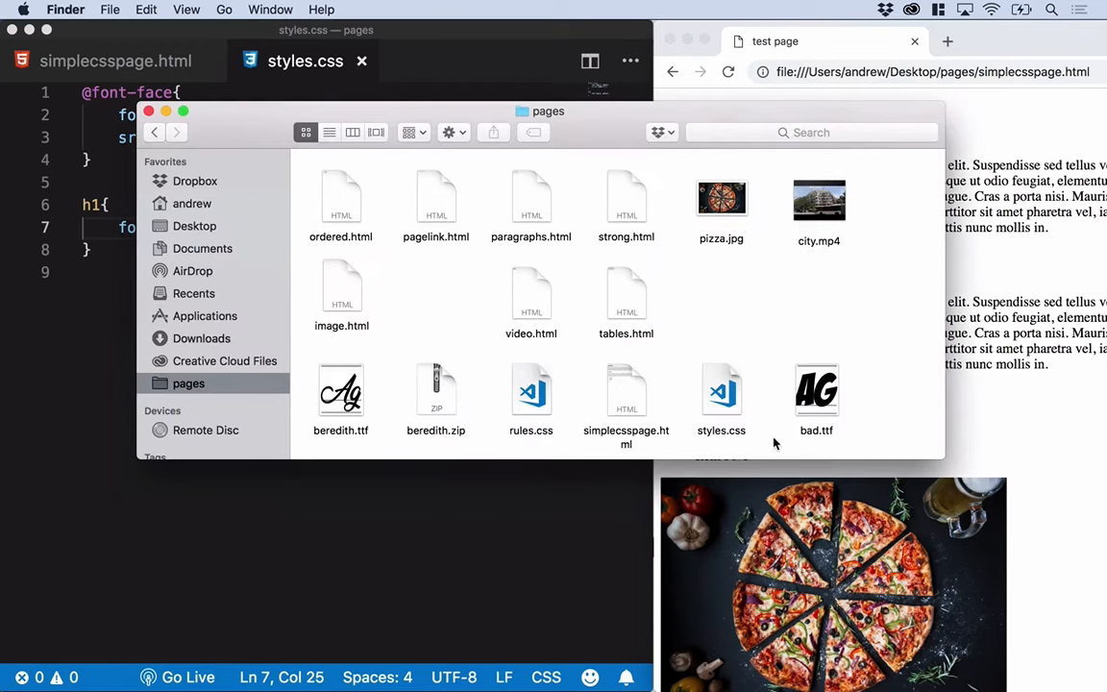
mouse_move(832, 442)
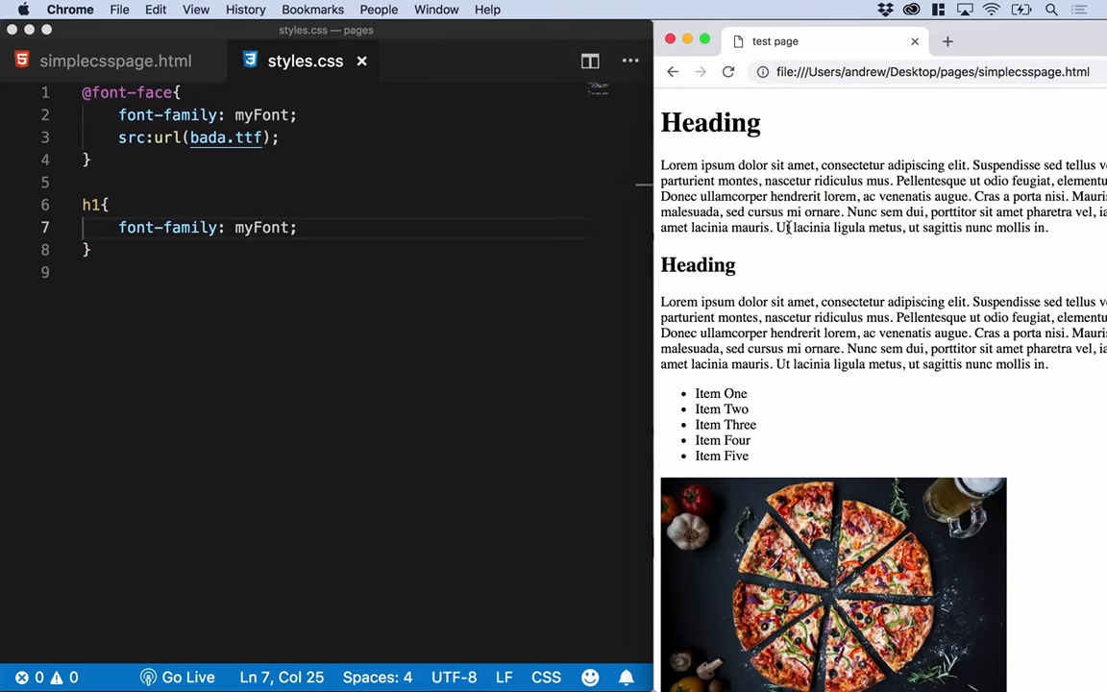
Inspect the heading in DevTools, revealing the ERR_FILE_NOT_FOUND error for bada.ttf.
right_click(711, 123)
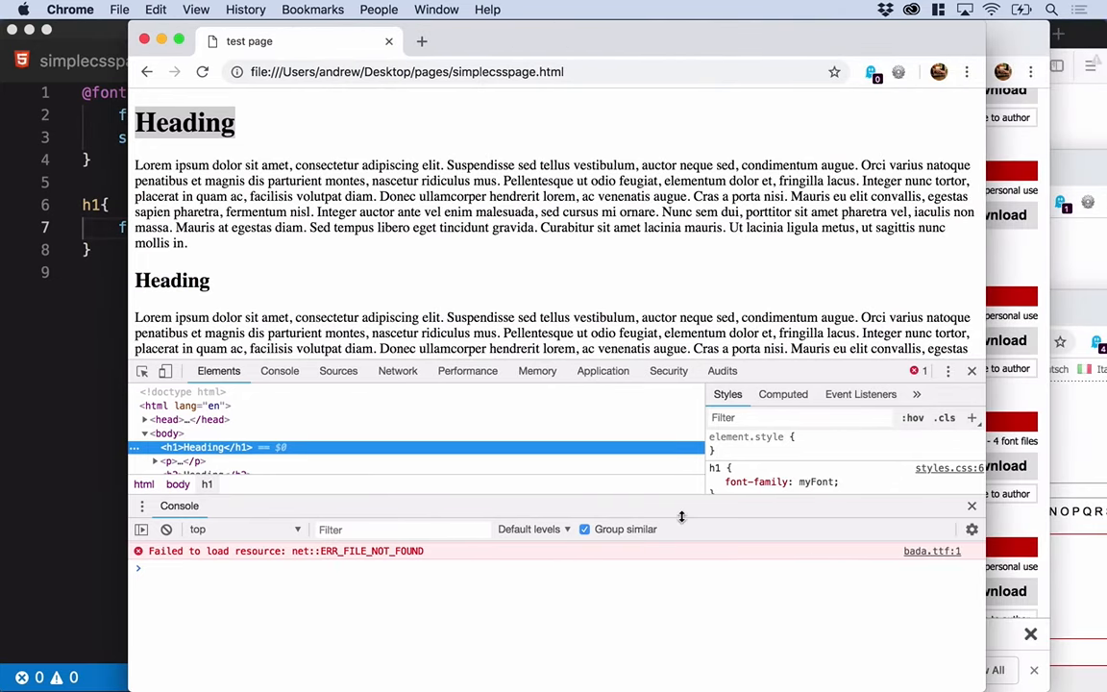
mouse_move(922, 388)
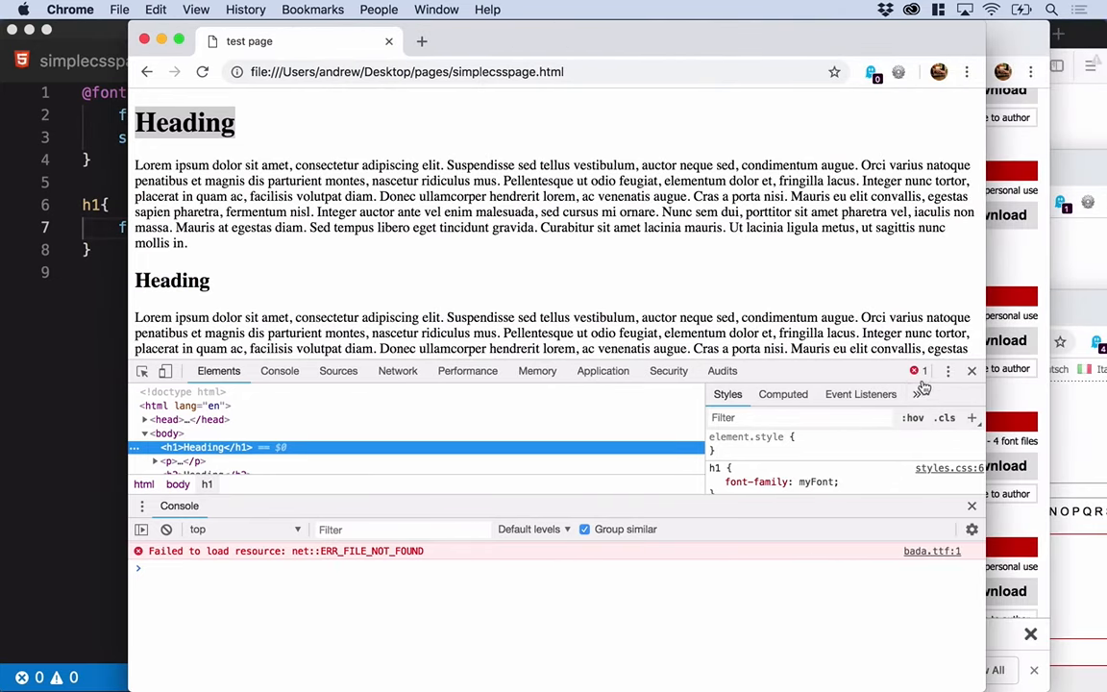
mouse_move(921, 371)
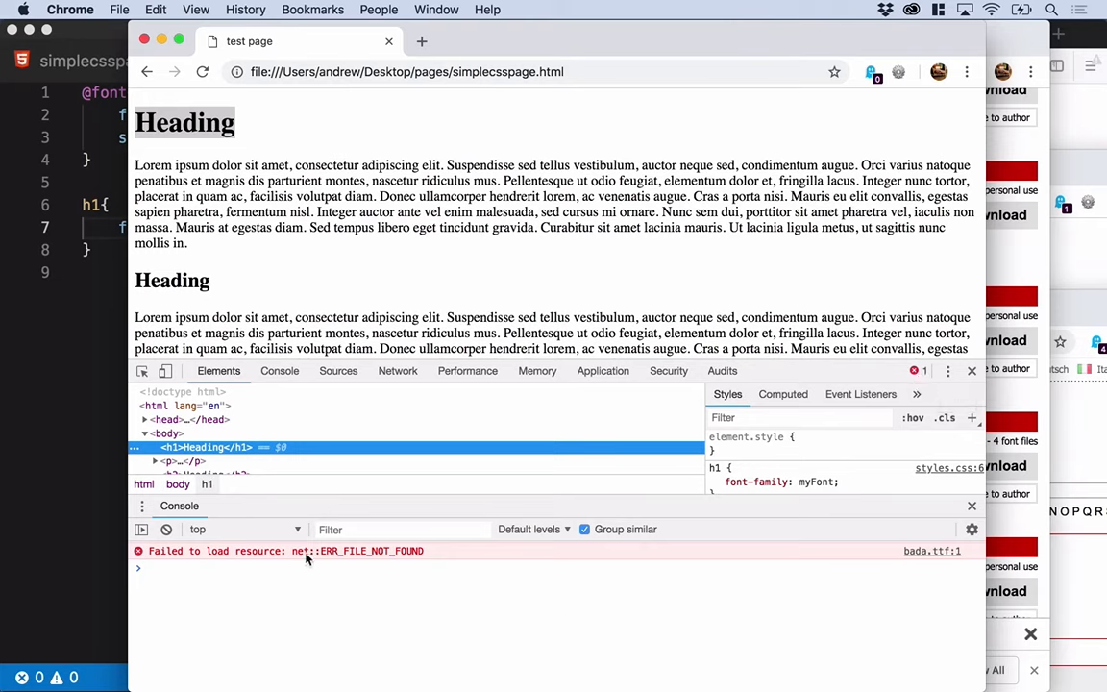
mouse_move(819, 586)
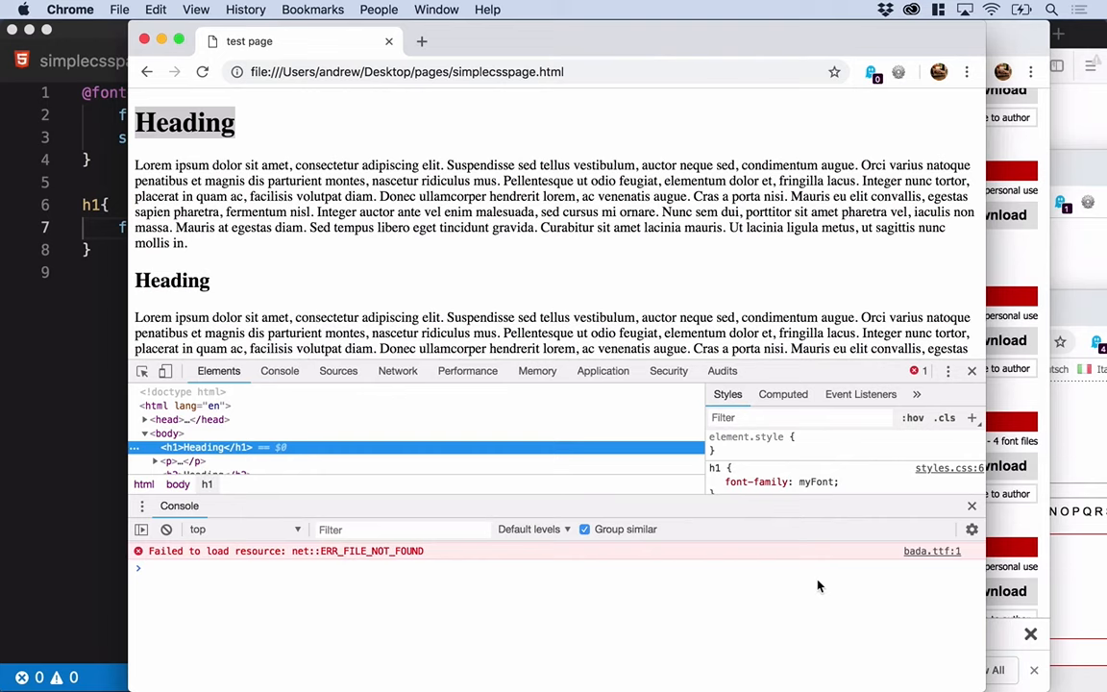
mouse_move(930, 550)
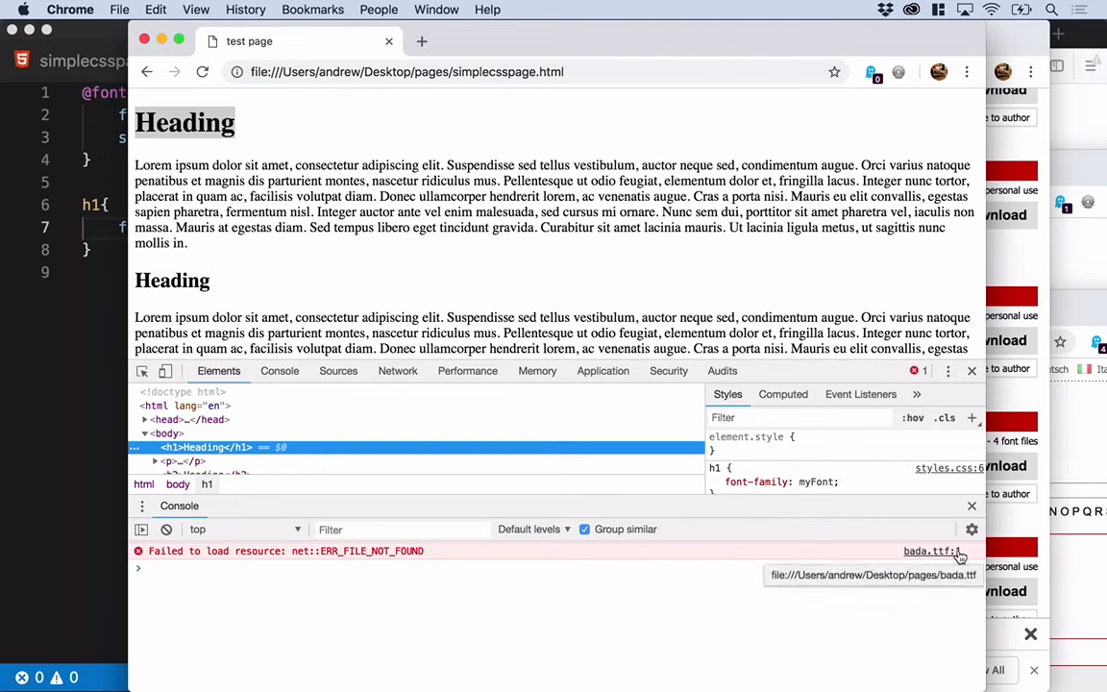
mouse_move(944, 592)
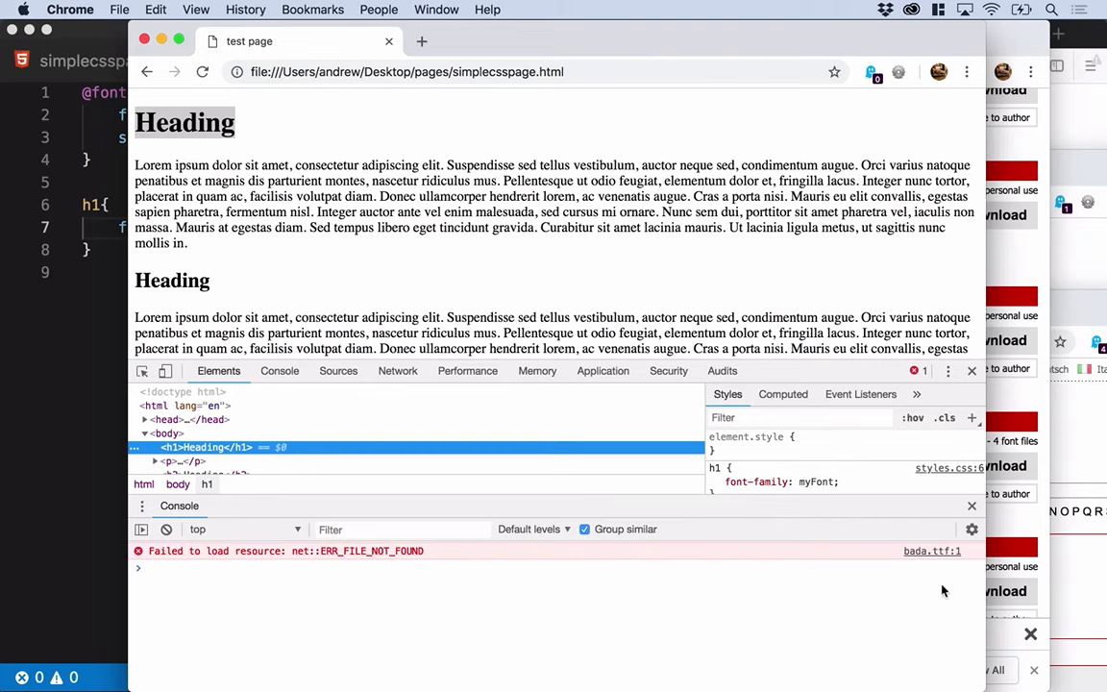
mouse_move(92, 144)
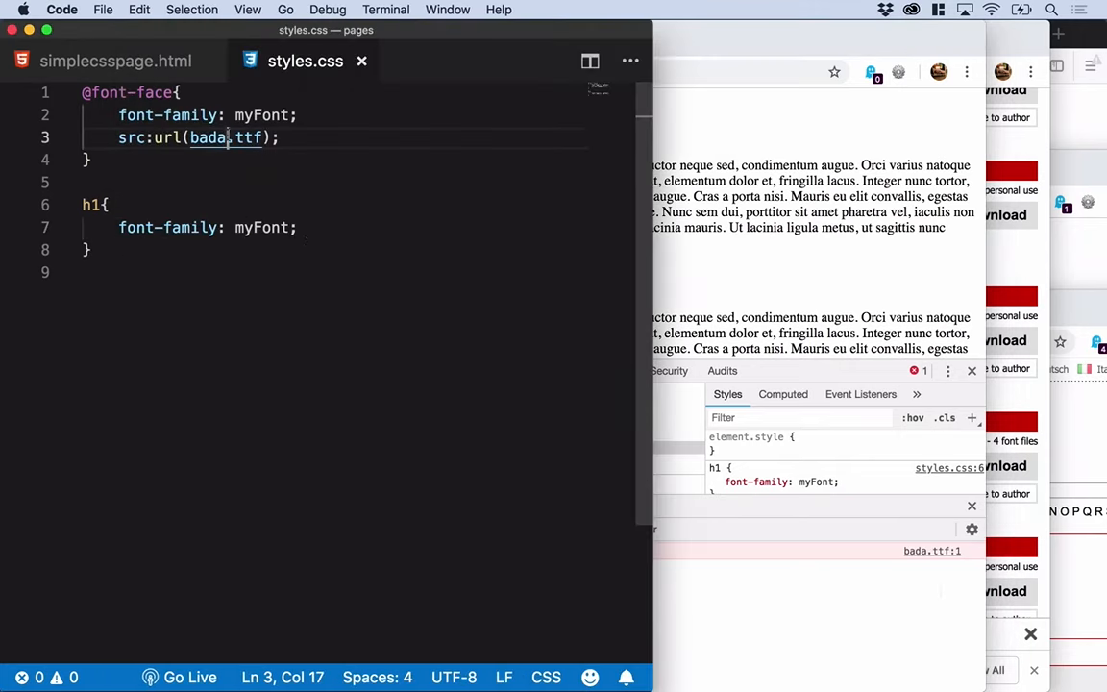
Change url(bada.ttf) to bad.ttf and reload so the heading shows the Badaboom font.
left_click(104, 9)
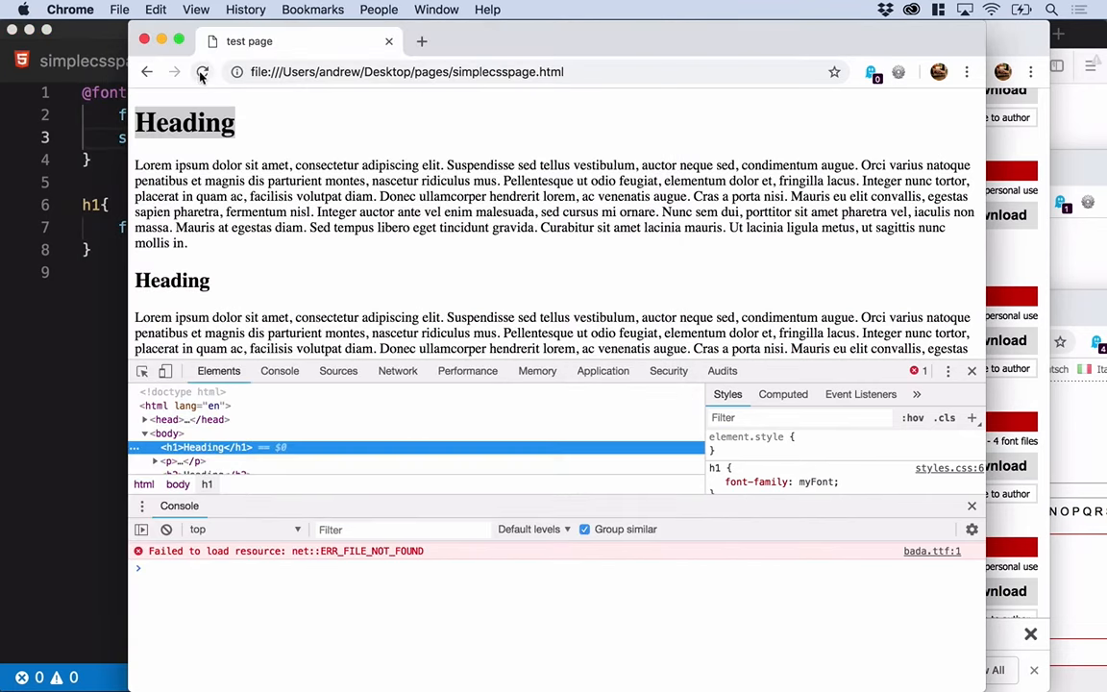
left_click(202, 71)
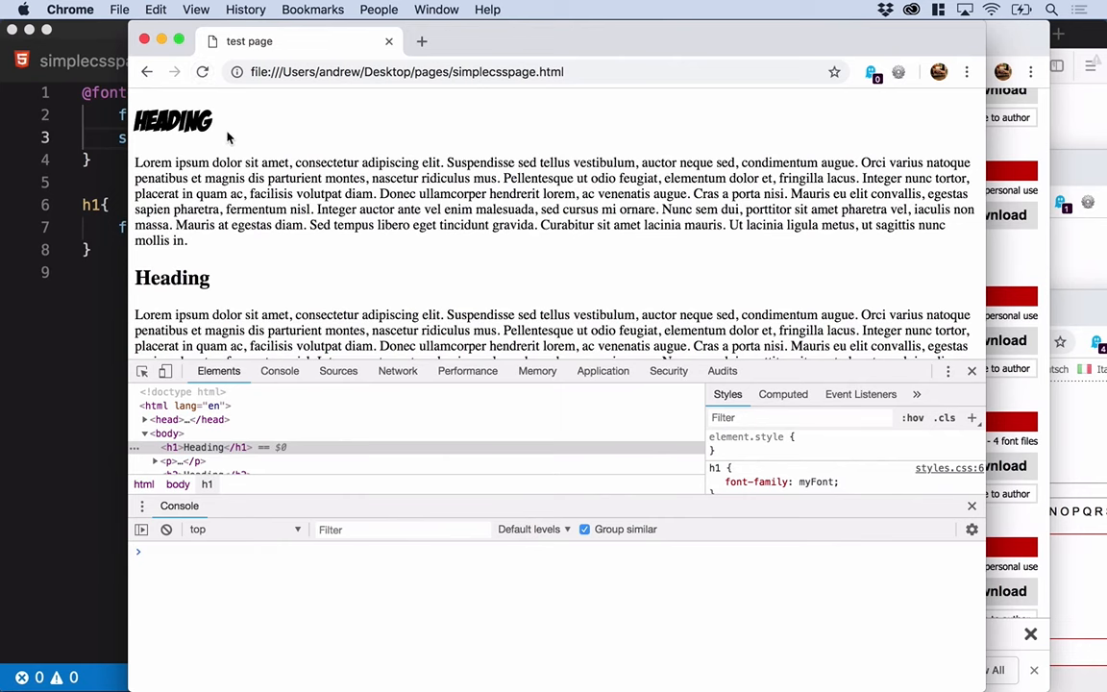